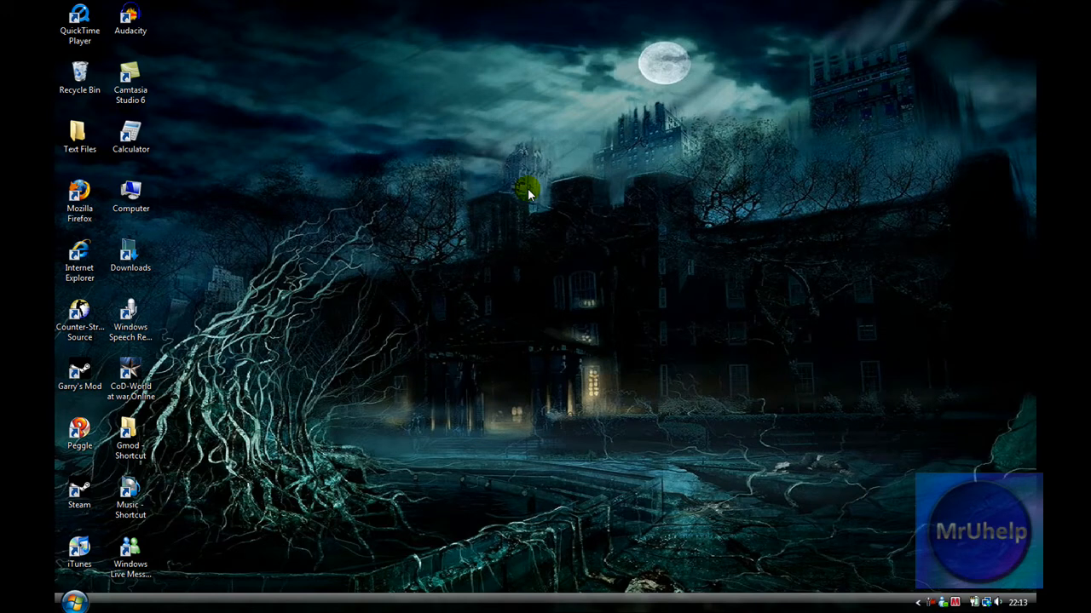
{"action": "mouse_move", "coordinate": [157, 435]}
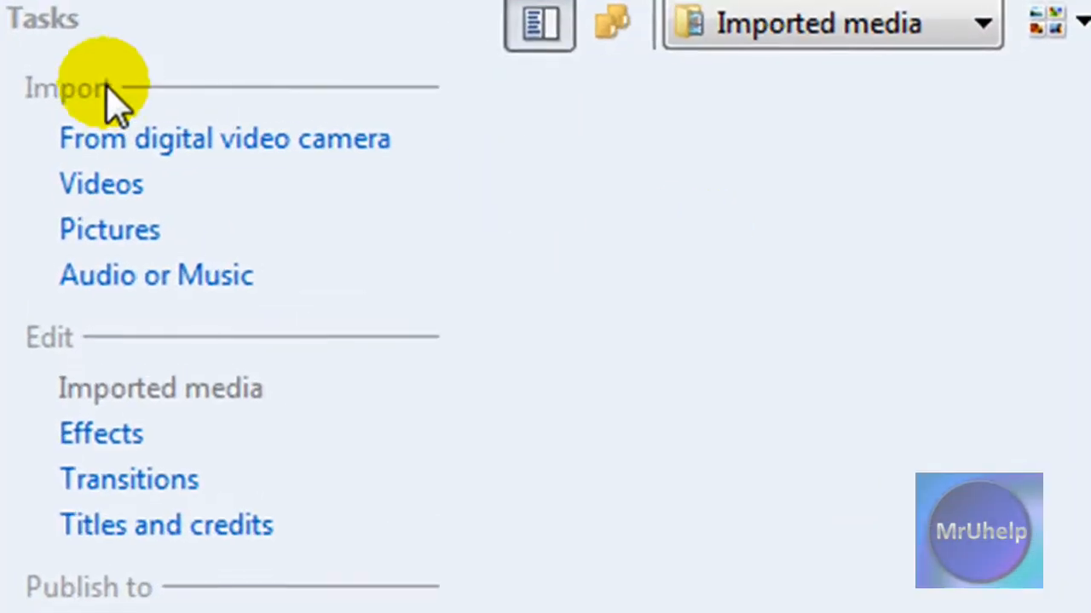
{"action": "mouse_move", "coordinate": [143, 256]}
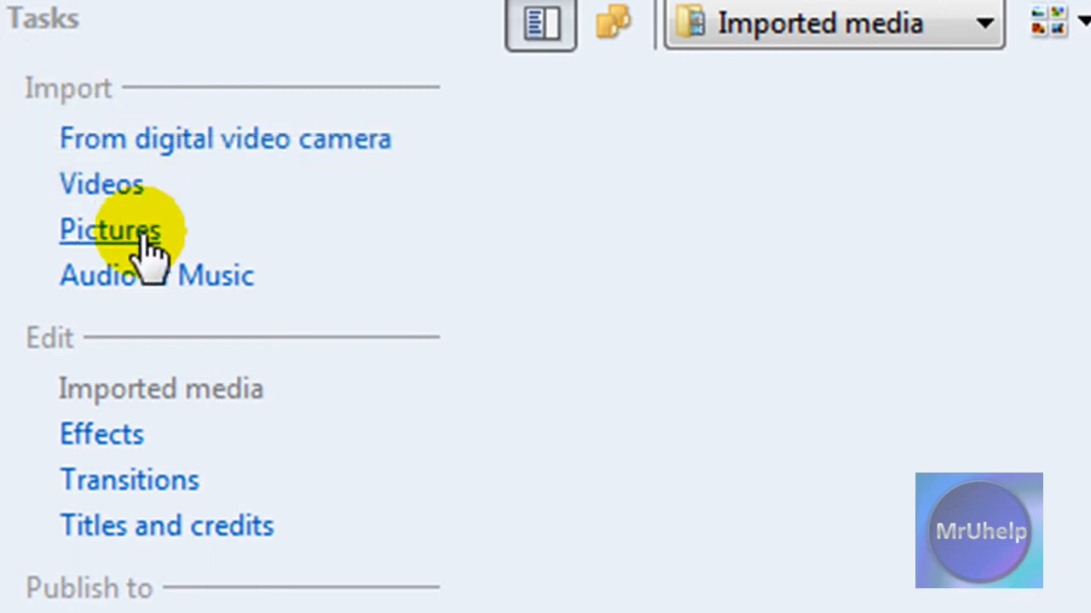
{"action": "mouse_move", "coordinate": [170, 247]}
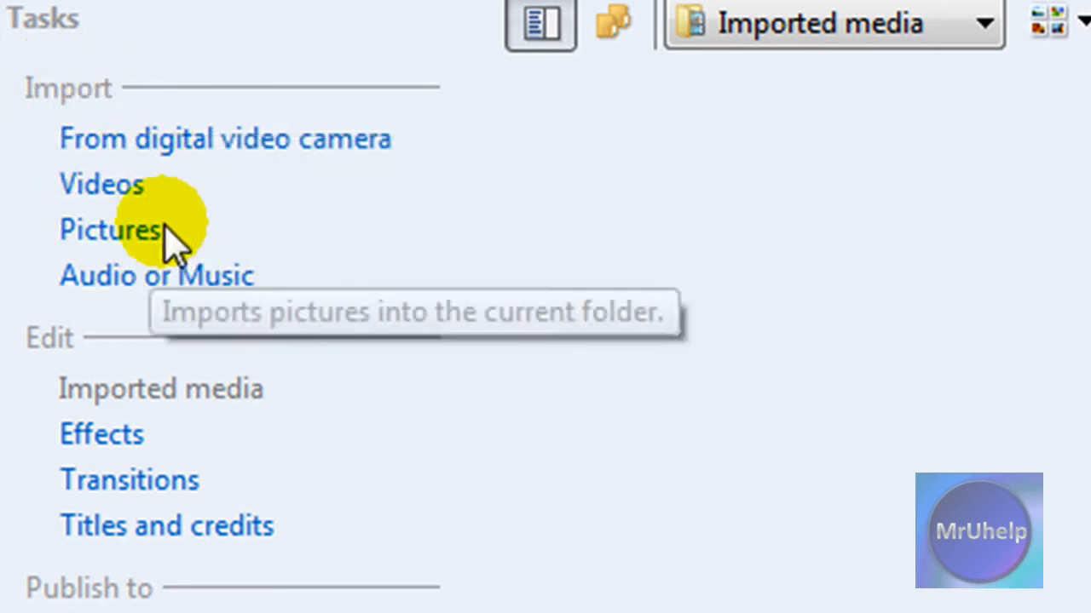
Import HD pictures 1–4 onto the timeline's video track.
{"action": "left_click", "coordinate": [110, 229]}
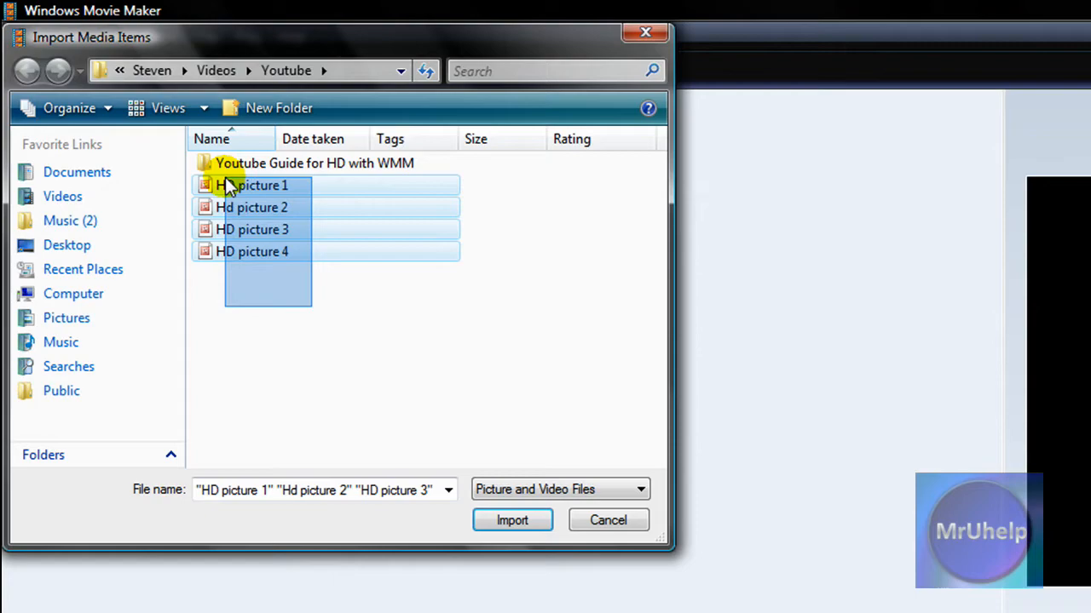
{"action": "left_click", "coordinate": [512, 520]}
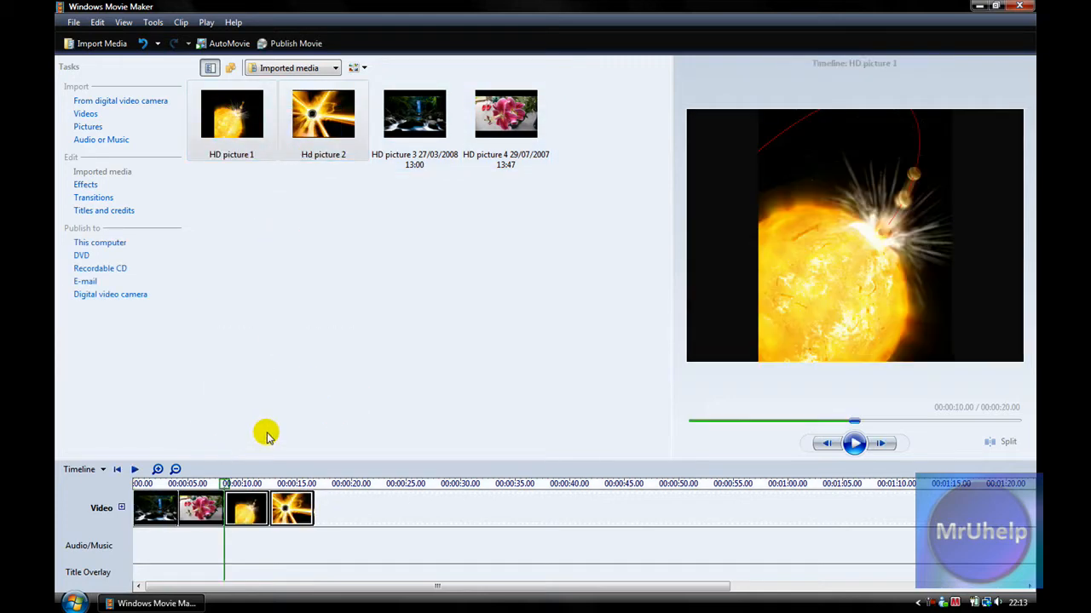
{"action": "mouse_move", "coordinate": [287, 292]}
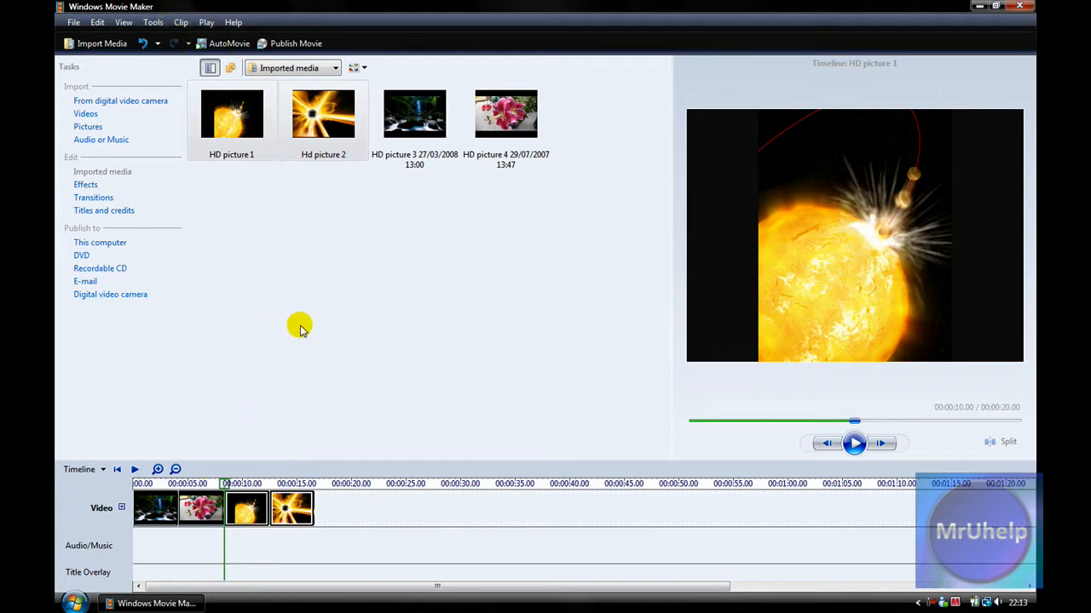
In Options' Advanced video properties, choose NTSC format and 16:9 aspect ratio.
{"action": "left_click", "coordinate": [230, 115]}
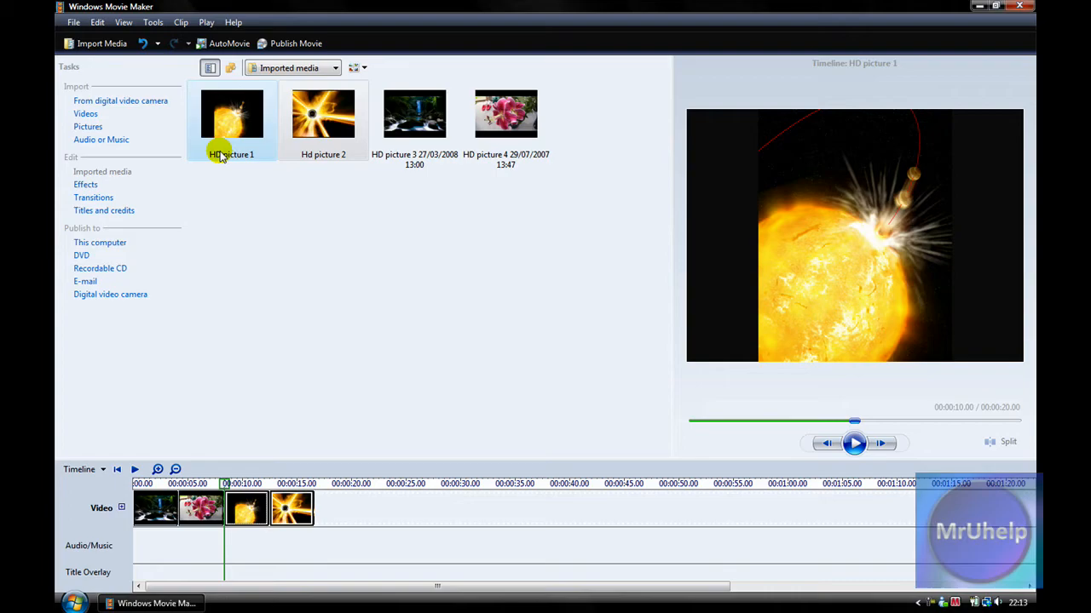
{"action": "left_click", "coordinate": [149, 22]}
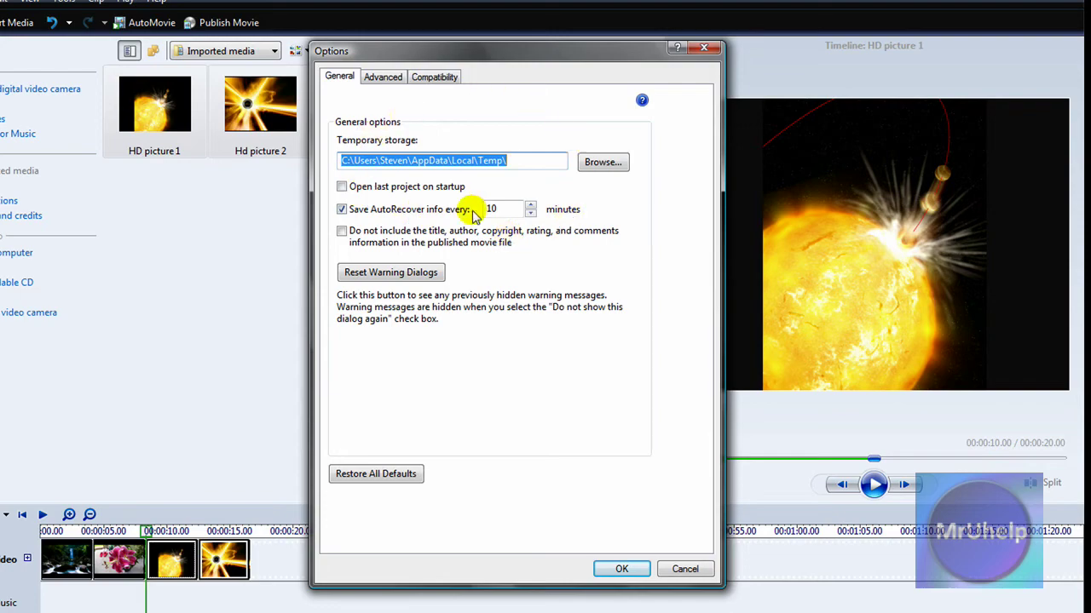
{"action": "left_click", "coordinate": [382, 77]}
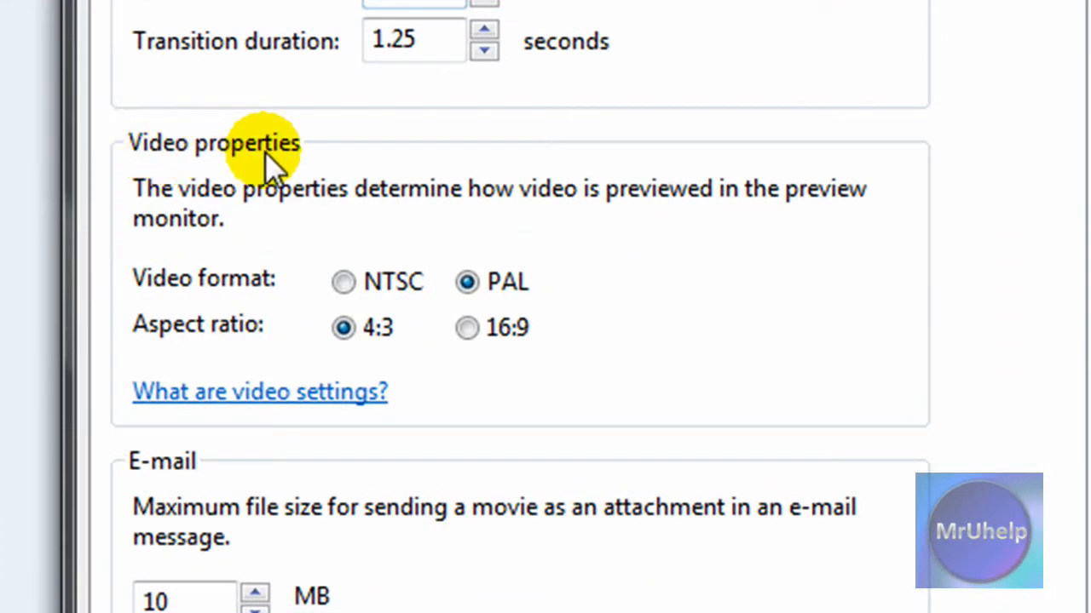
{"action": "mouse_move", "coordinate": [281, 298]}
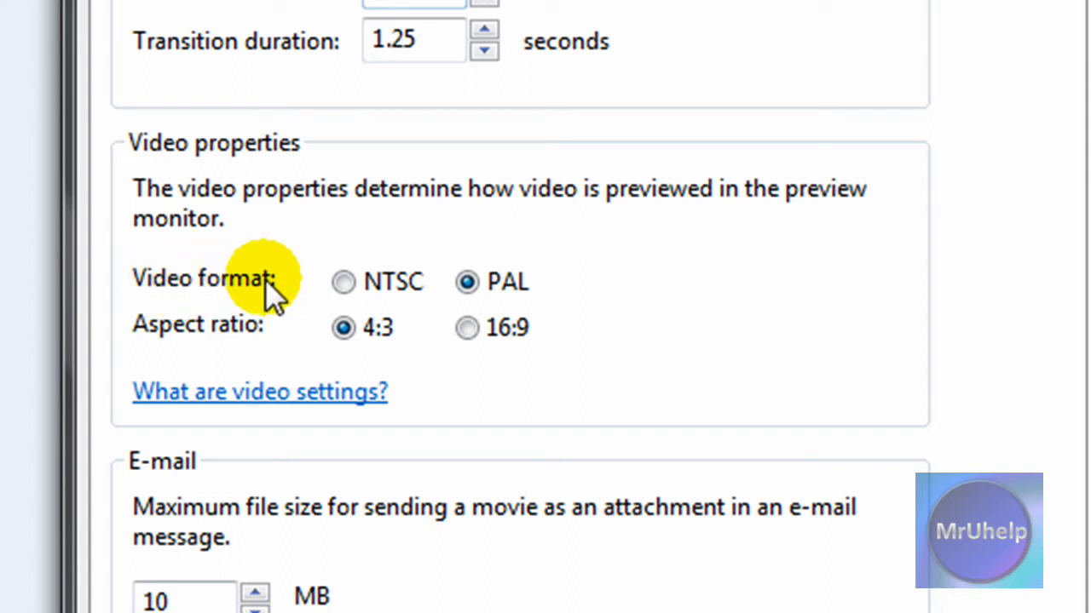
{"action": "left_click", "coordinate": [338, 282]}
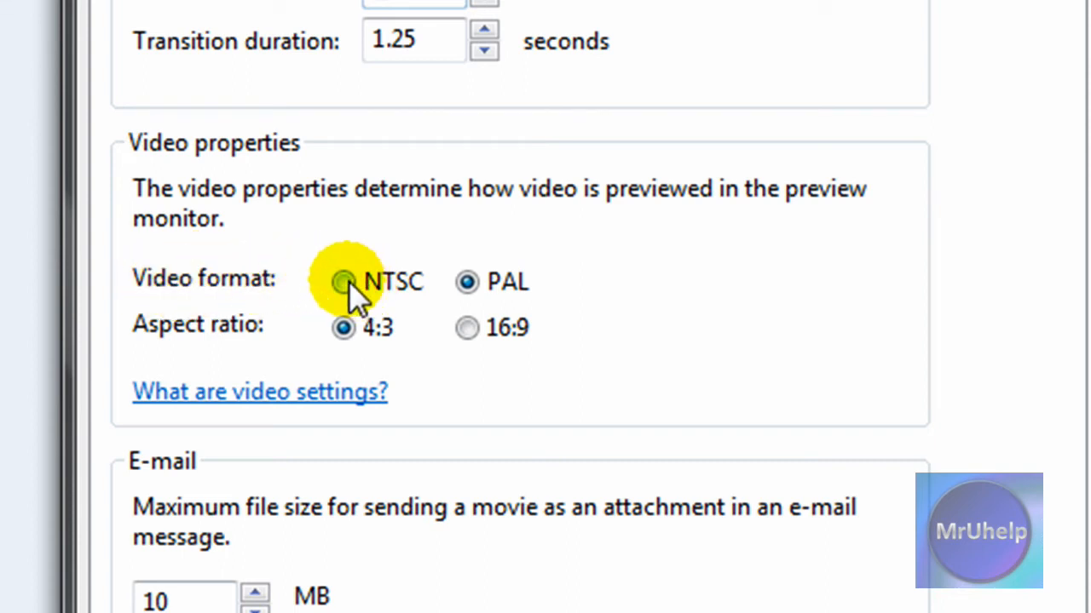
{"action": "left_click", "coordinate": [341, 282]}
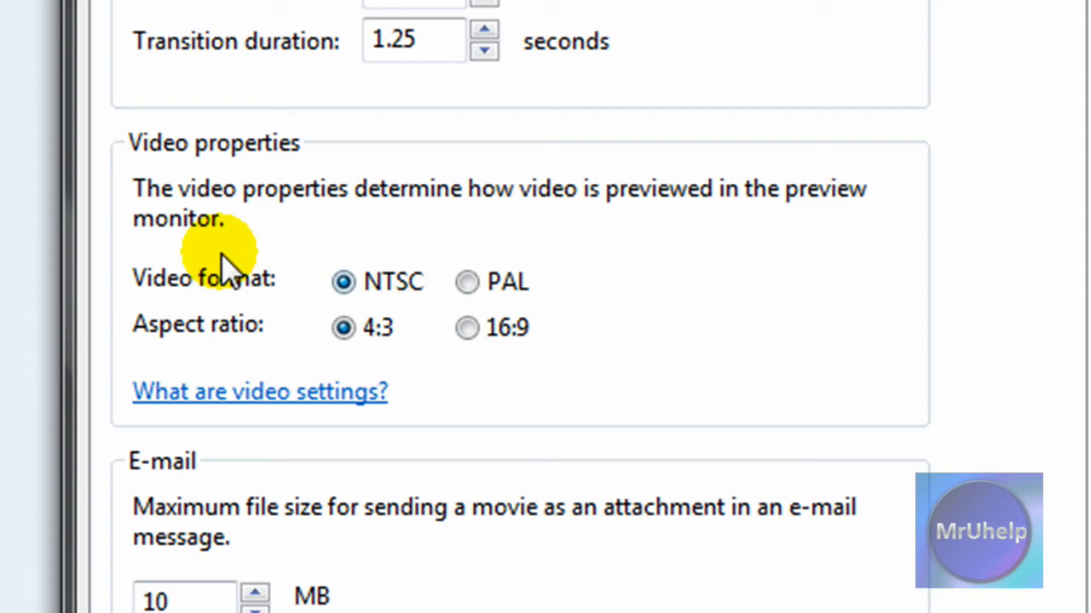
{"action": "mouse_move", "coordinate": [192, 345]}
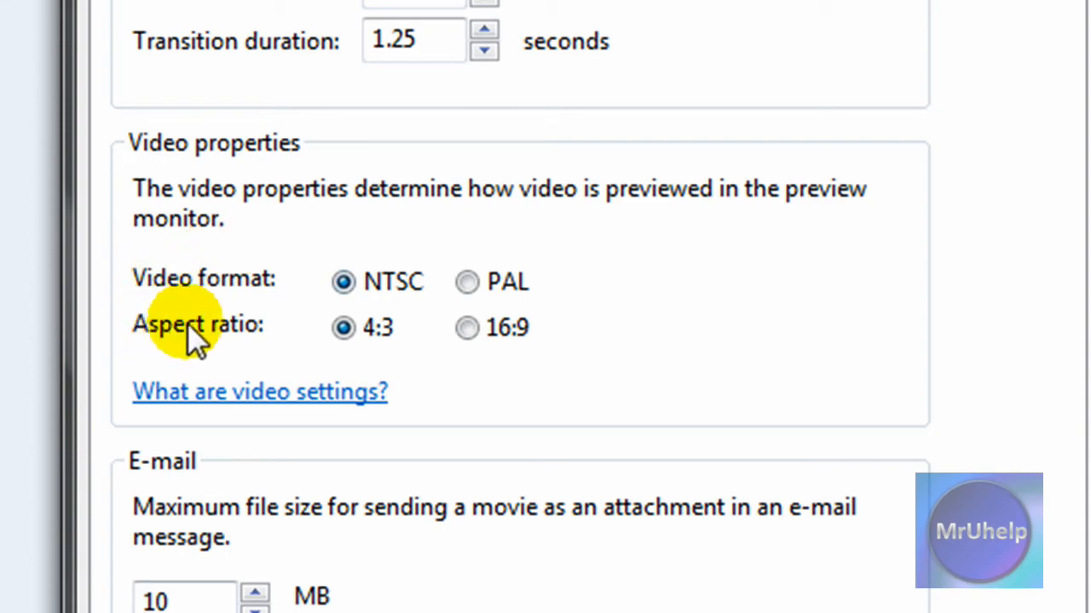
{"action": "left_click", "coordinate": [464, 328]}
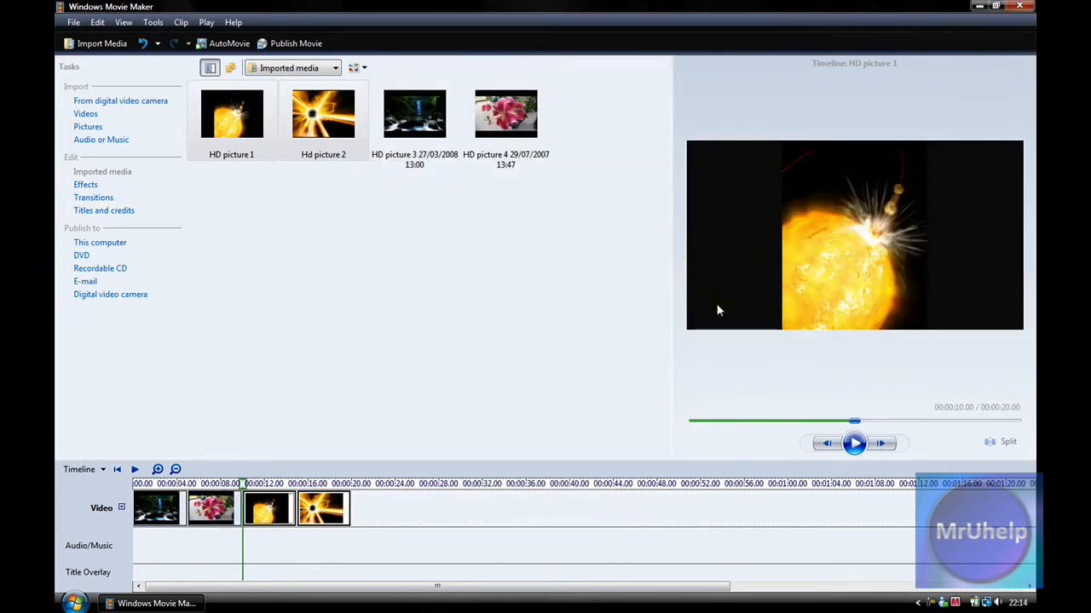
Rewind the timeline to the first picture, play the preview, then pause.
{"action": "left_click", "coordinate": [116, 469]}
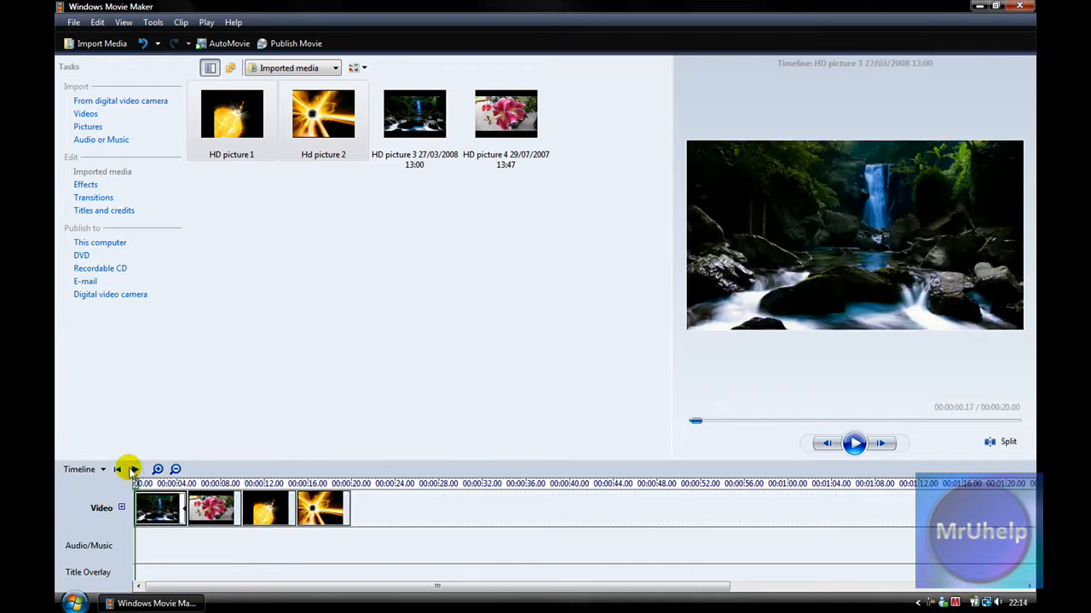
{"action": "mouse_move", "coordinate": [131, 469]}
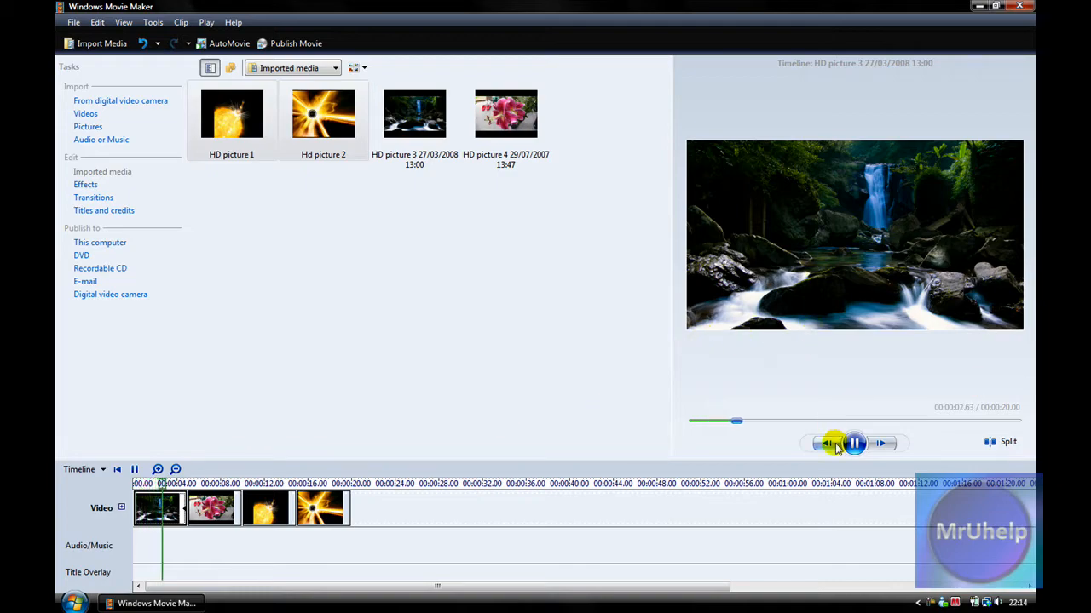
{"action": "left_click", "coordinate": [273, 43]}
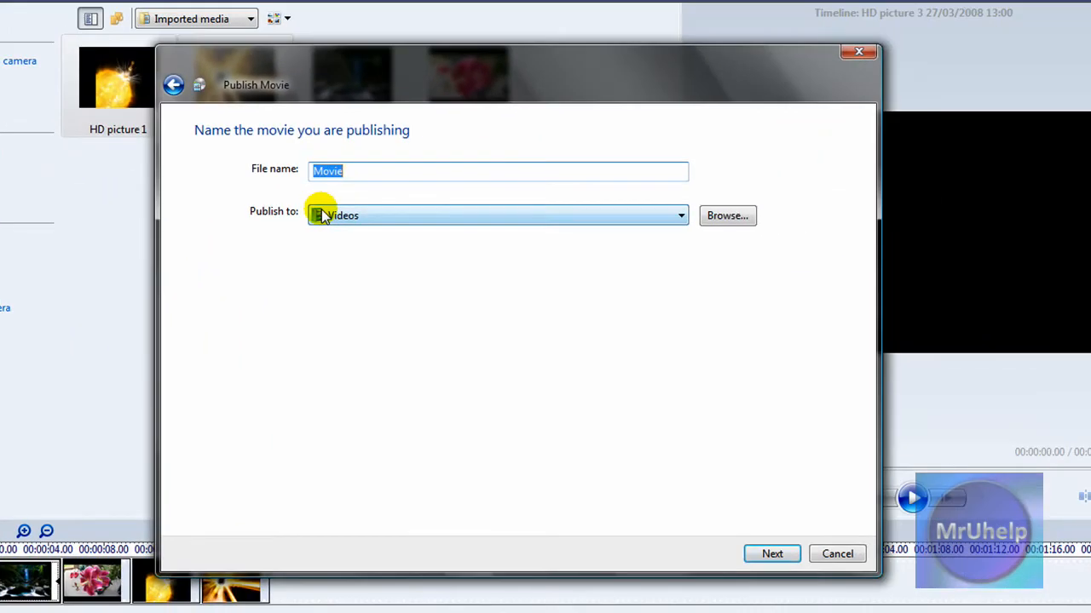
Name the published movie 'Testing' in Videos and continue to quality settings.
{"action": "type", "text": "Testing"}
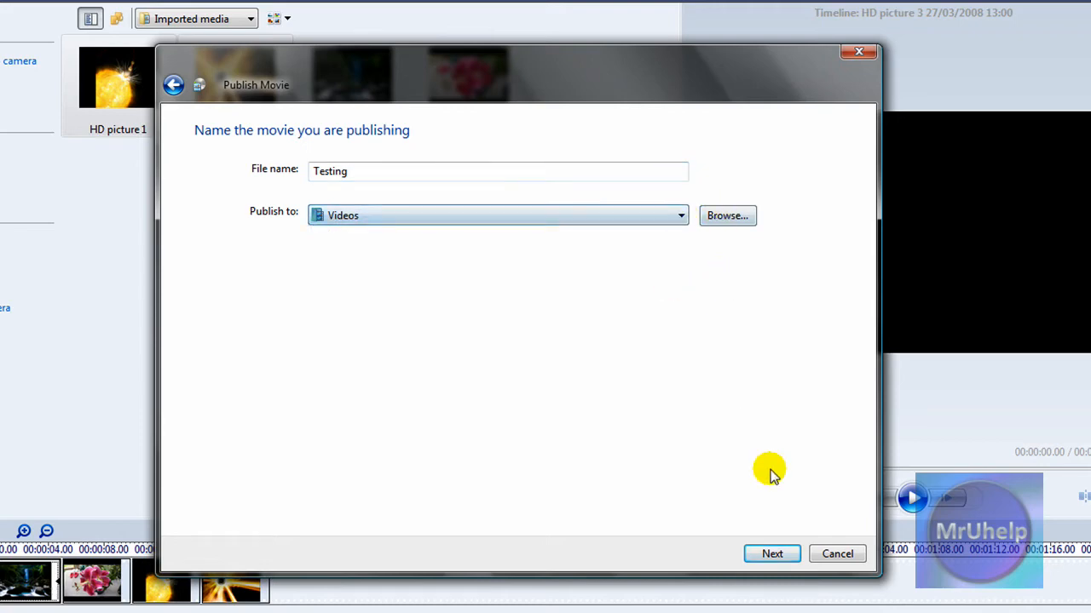
{"action": "left_click", "coordinate": [771, 554]}
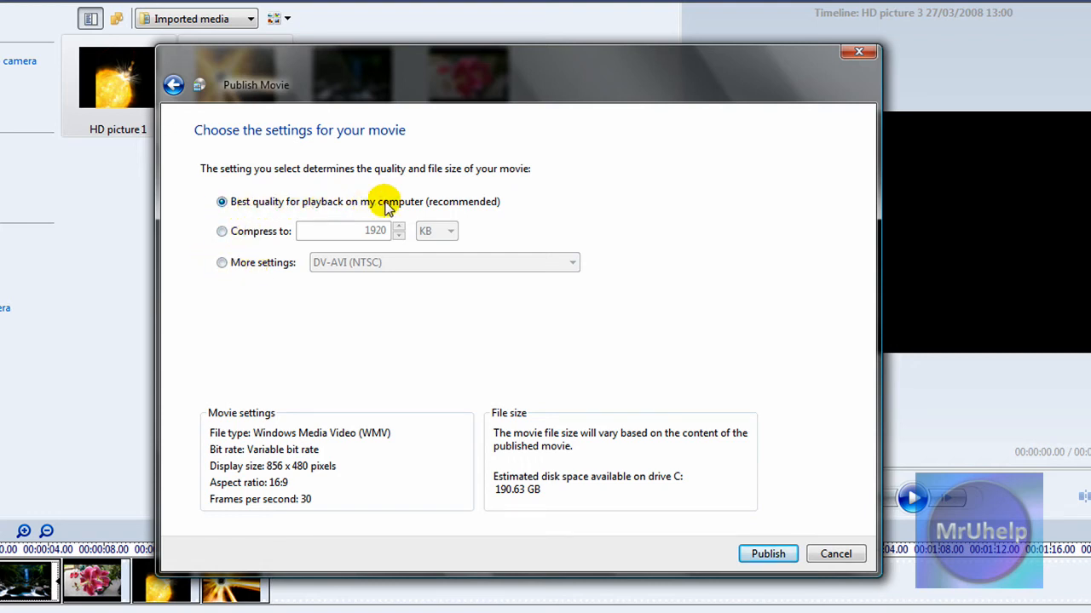
Choose More settings and pick Windows Media HD 720p (1280x720 WMV) output.
{"action": "left_click", "coordinate": [220, 262]}
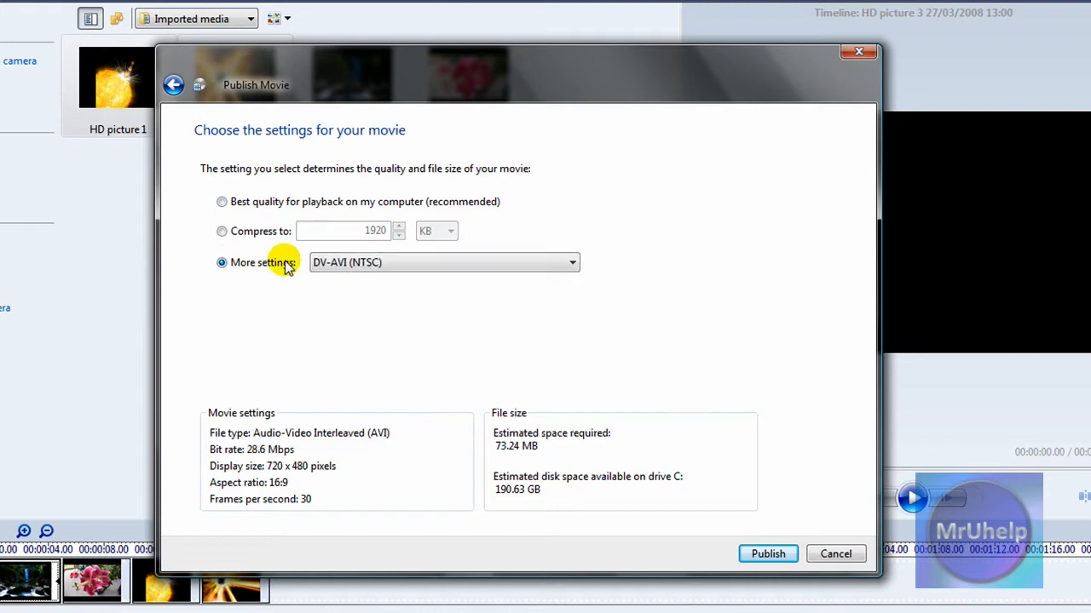
{"action": "left_click", "coordinate": [570, 261]}
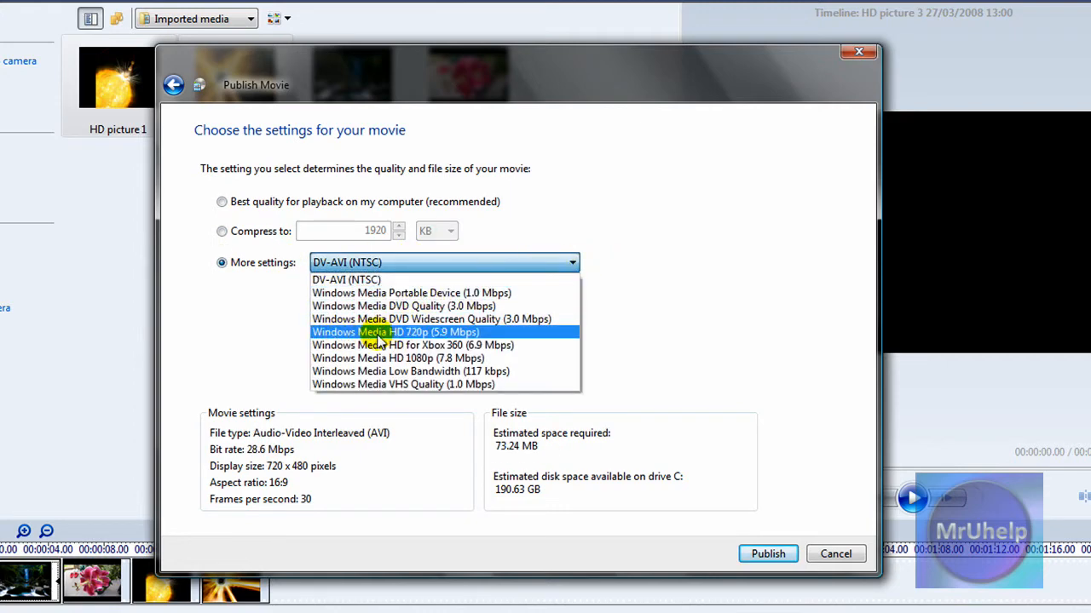
{"action": "mouse_move", "coordinate": [418, 332]}
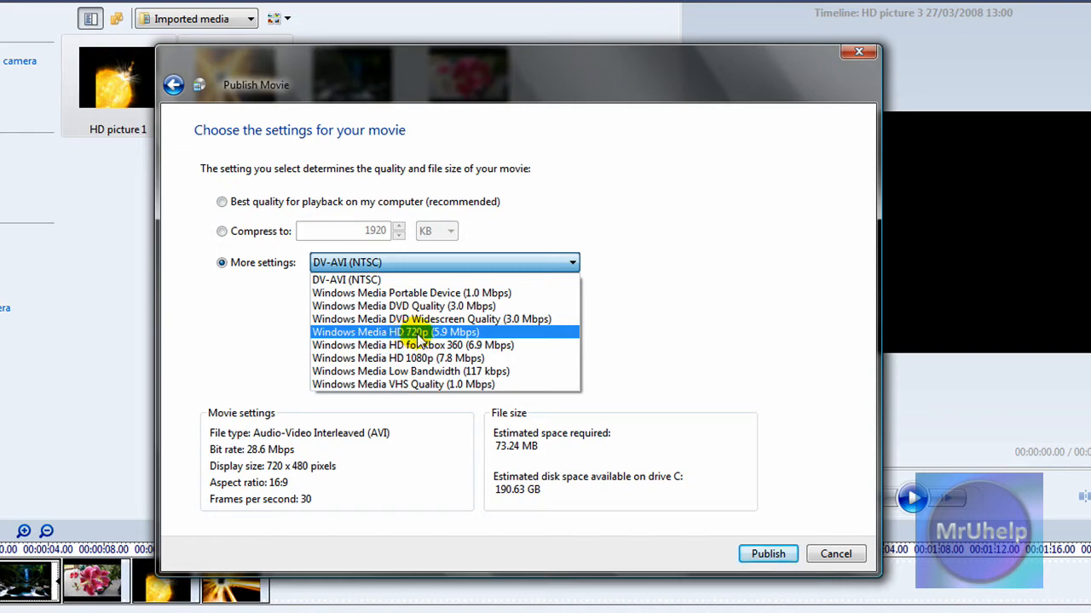
{"action": "mouse_move", "coordinate": [454, 345]}
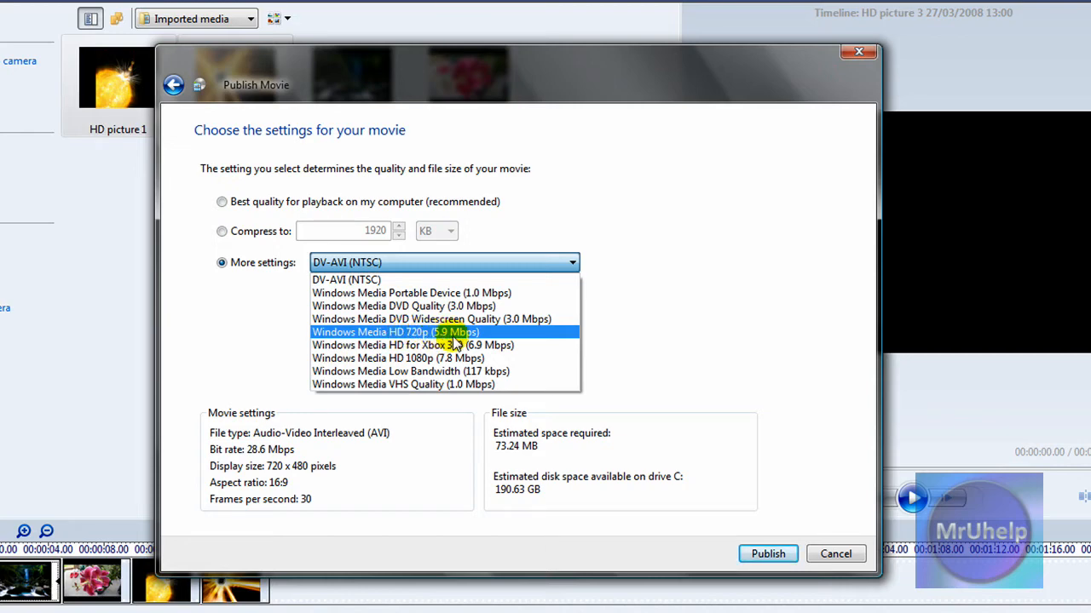
{"action": "mouse_move", "coordinate": [470, 339]}
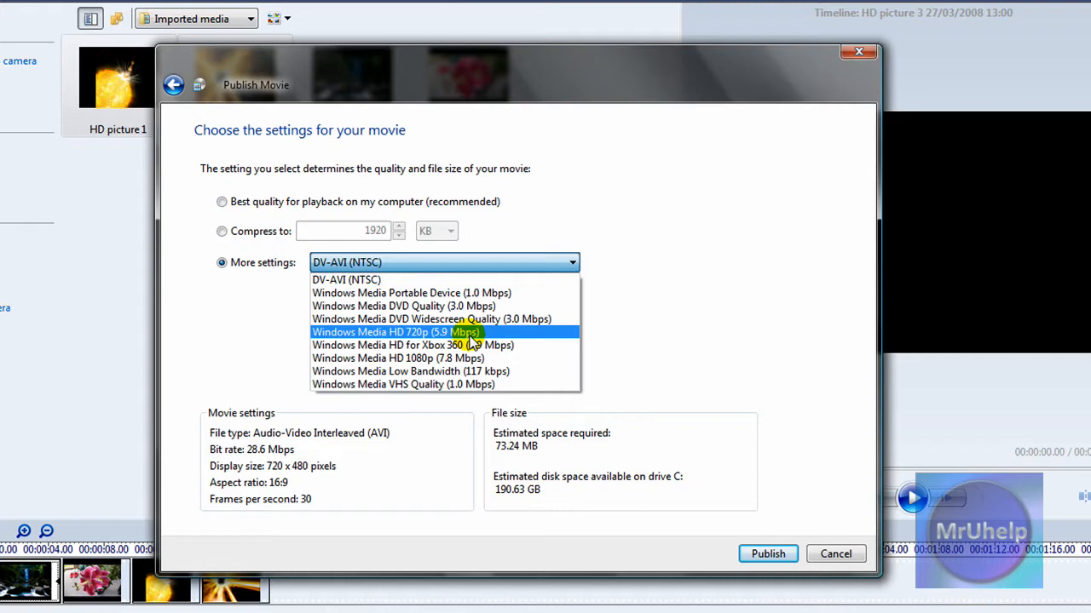
{"action": "mouse_move", "coordinate": [427, 366]}
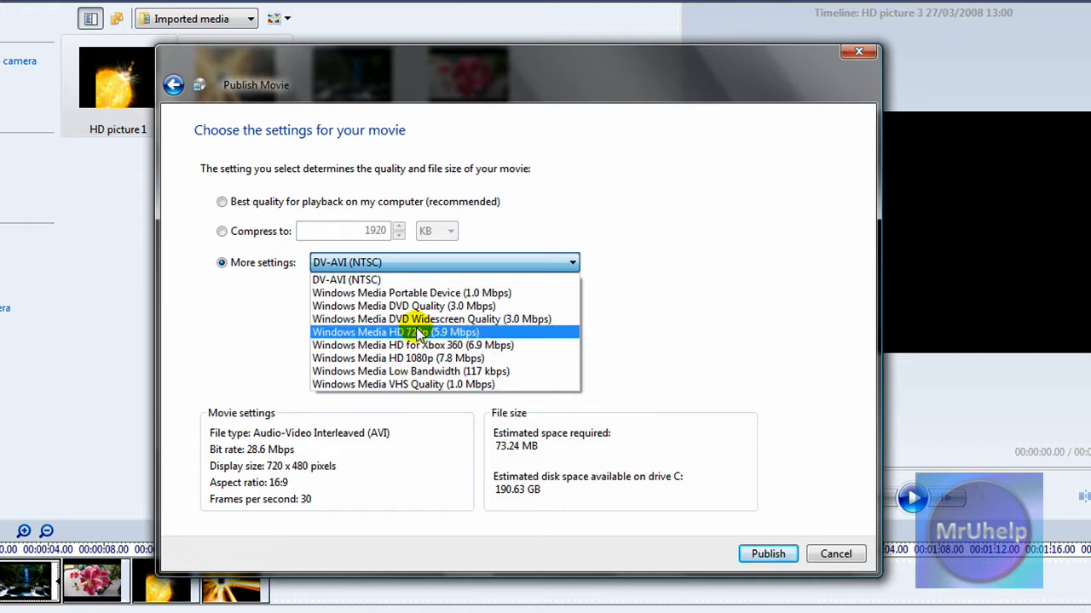
{"action": "mouse_move", "coordinate": [440, 358]}
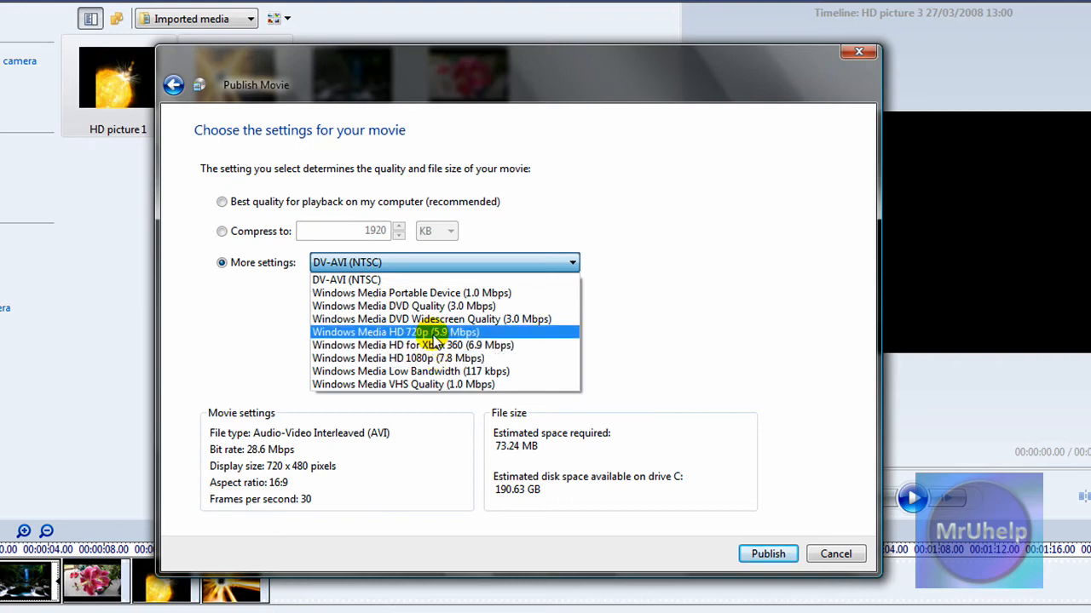
{"action": "left_click", "coordinate": [390, 332]}
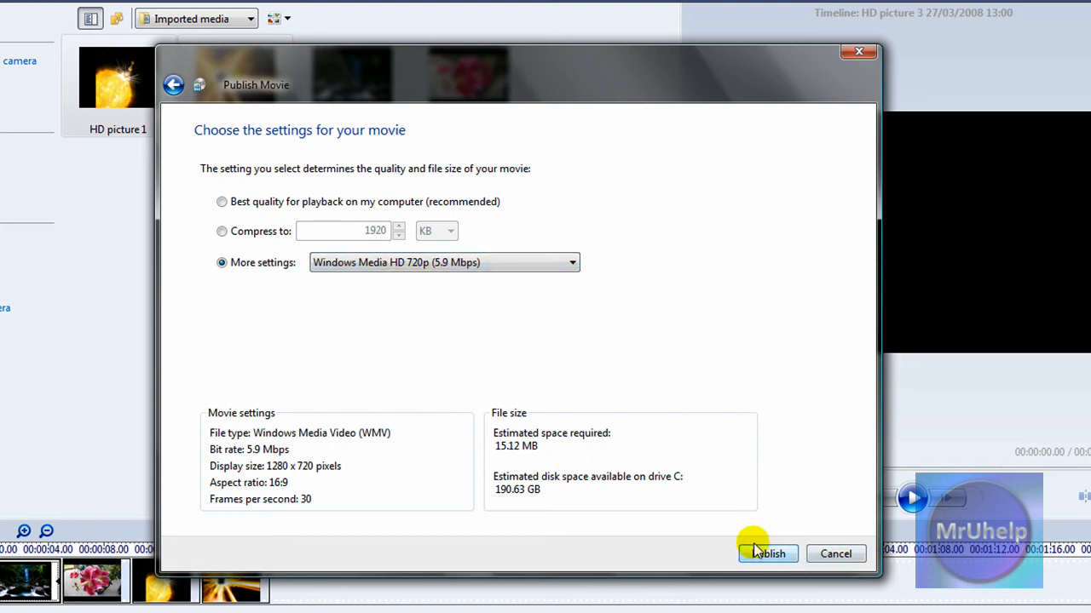
Publish 'Testing' in HD 720p, then finish with 'Play movie' checked.
{"action": "left_click", "coordinate": [767, 554]}
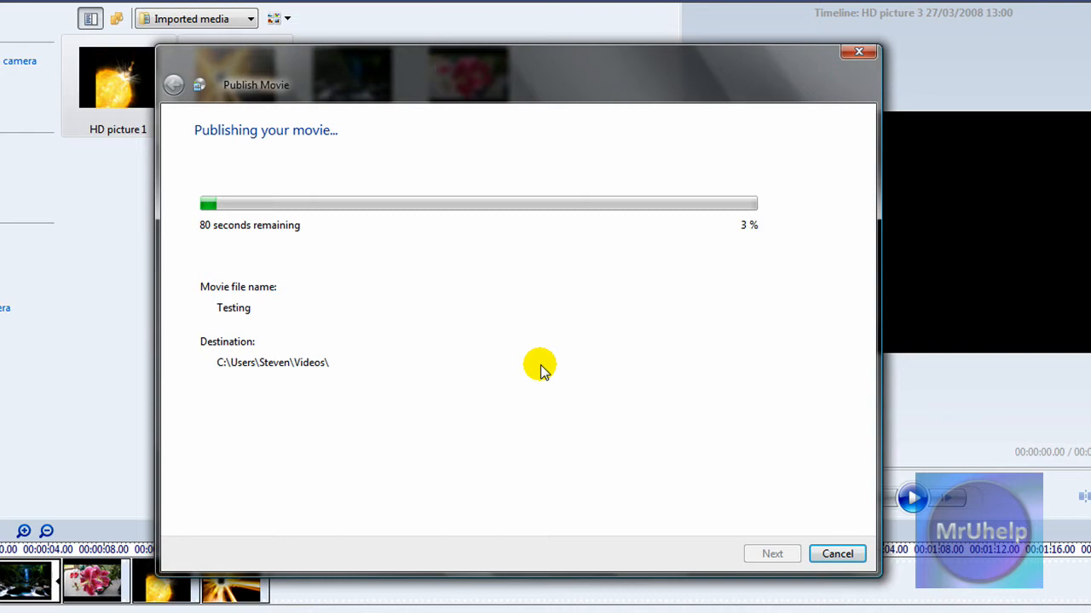
{"action": "mouse_move", "coordinate": [482, 316]}
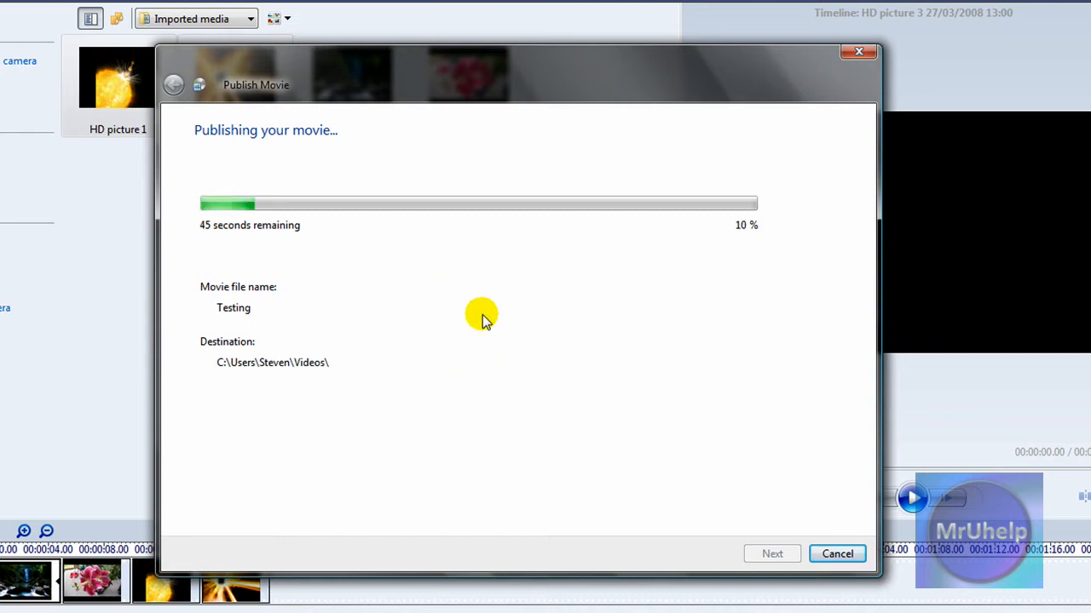
{"action": "mouse_move", "coordinate": [460, 324]}
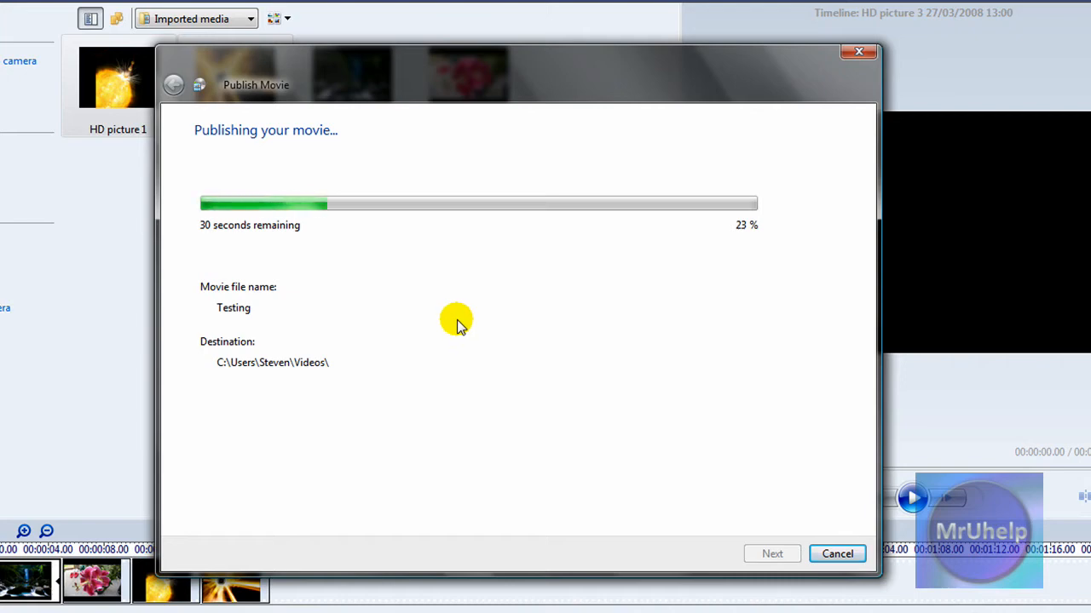
{"action": "mouse_move", "coordinate": [444, 324]}
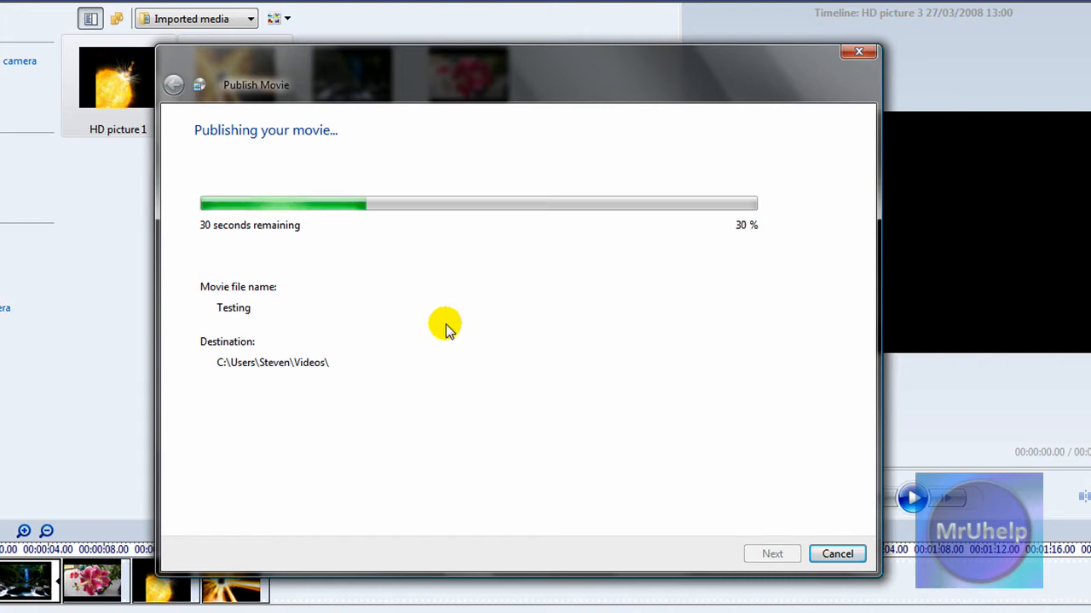
{"action": "mouse_move", "coordinate": [463, 323]}
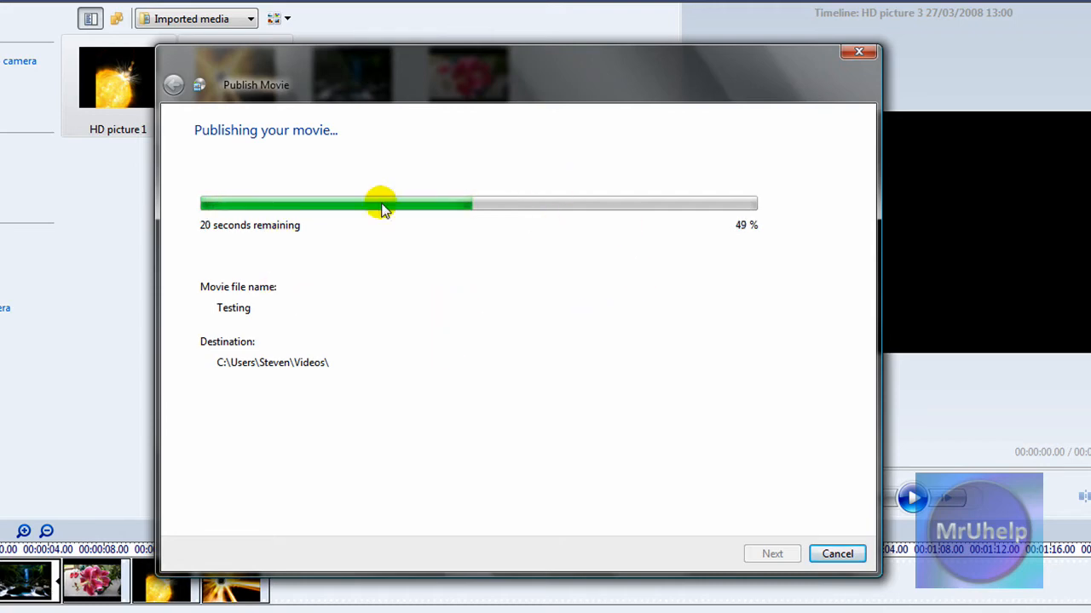
{"action": "mouse_move", "coordinate": [409, 322]}
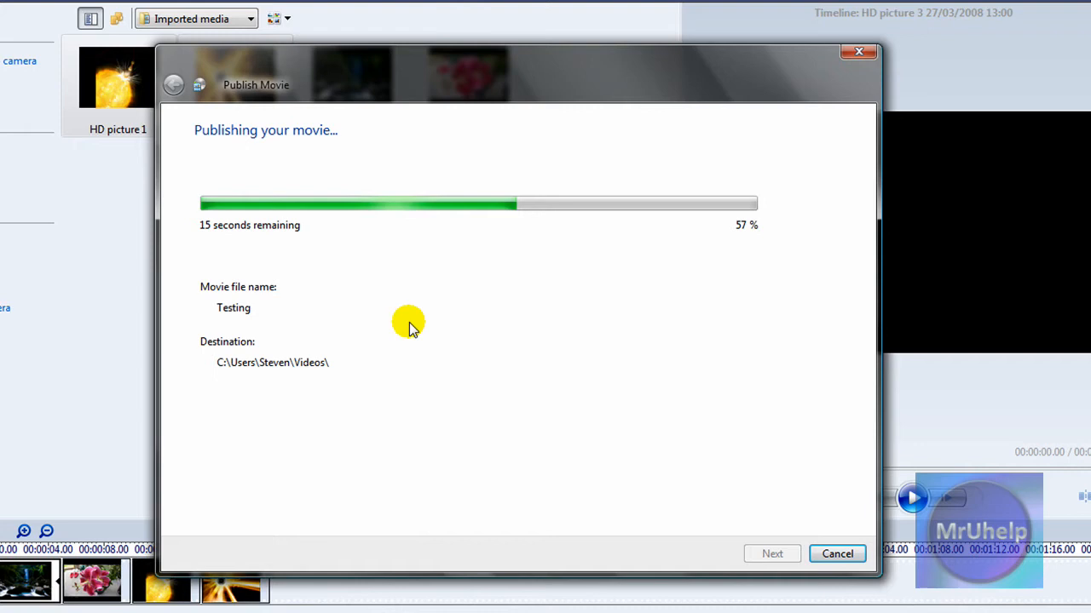
{"action": "mouse_move", "coordinate": [432, 329]}
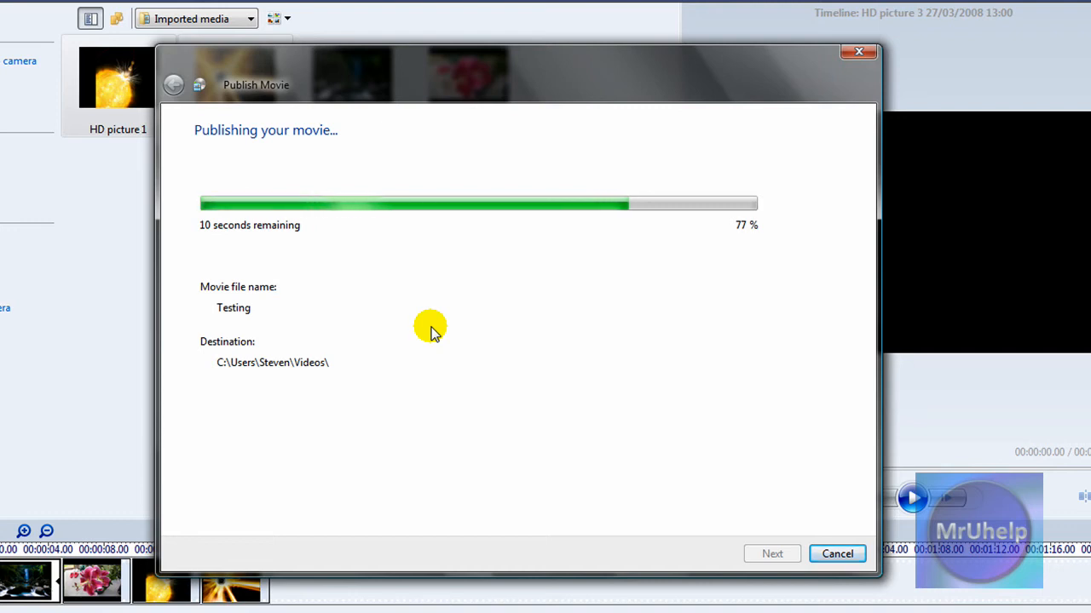
{"action": "mouse_move", "coordinate": [496, 318]}
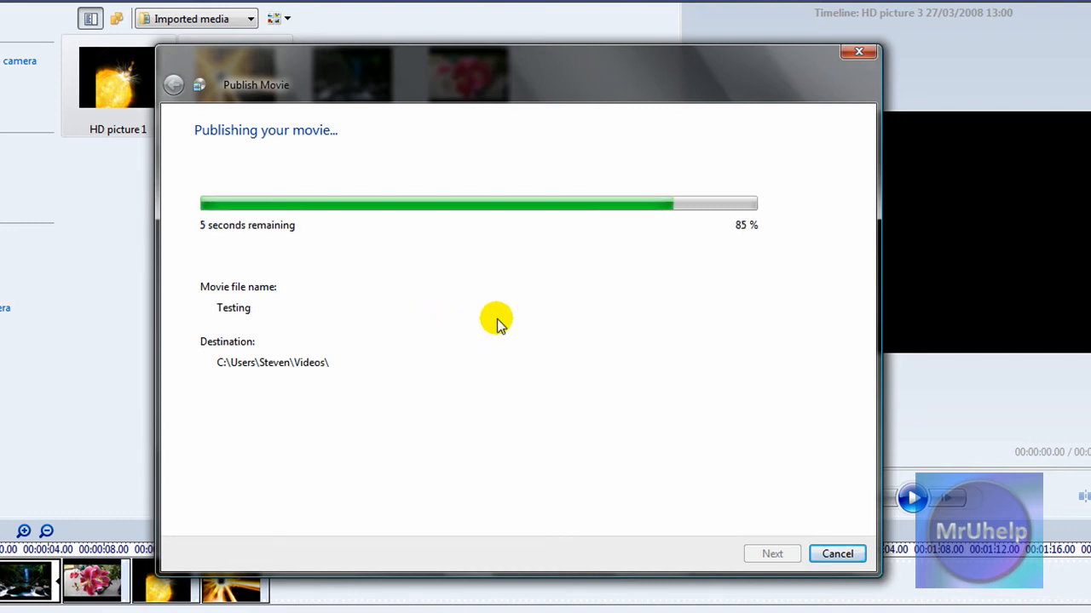
{"action": "mouse_move", "coordinate": [760, 328]}
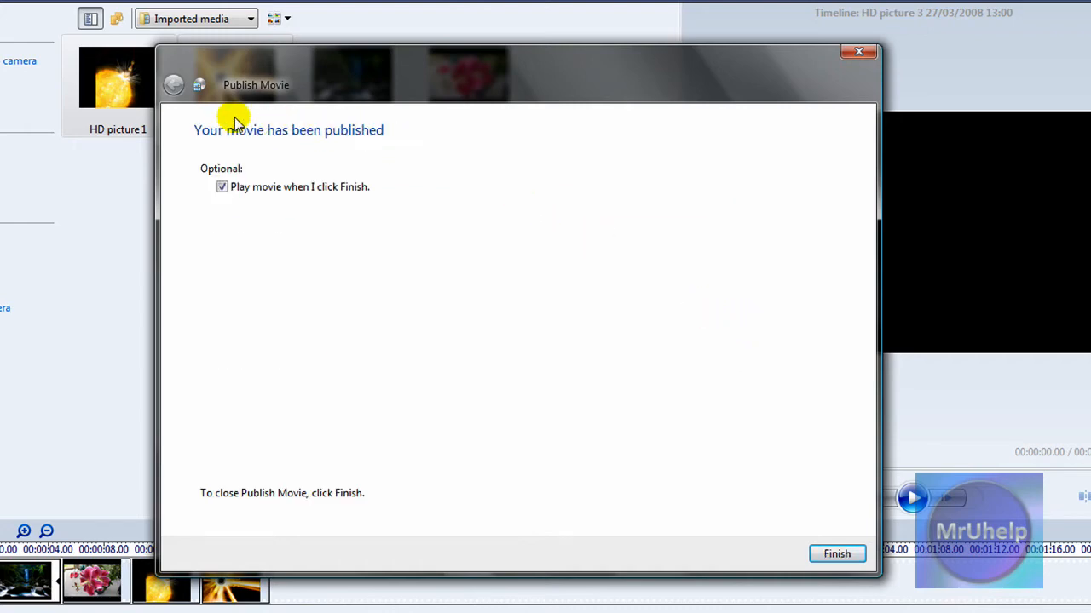
{"action": "mouse_move", "coordinate": [347, 207]}
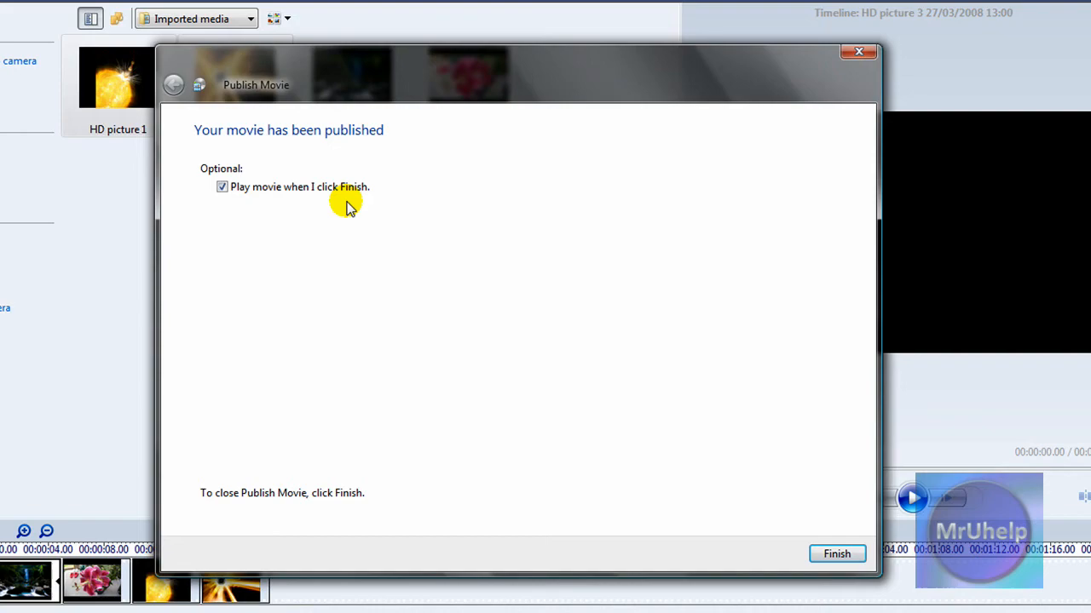
{"action": "mouse_move", "coordinate": [909, 556]}
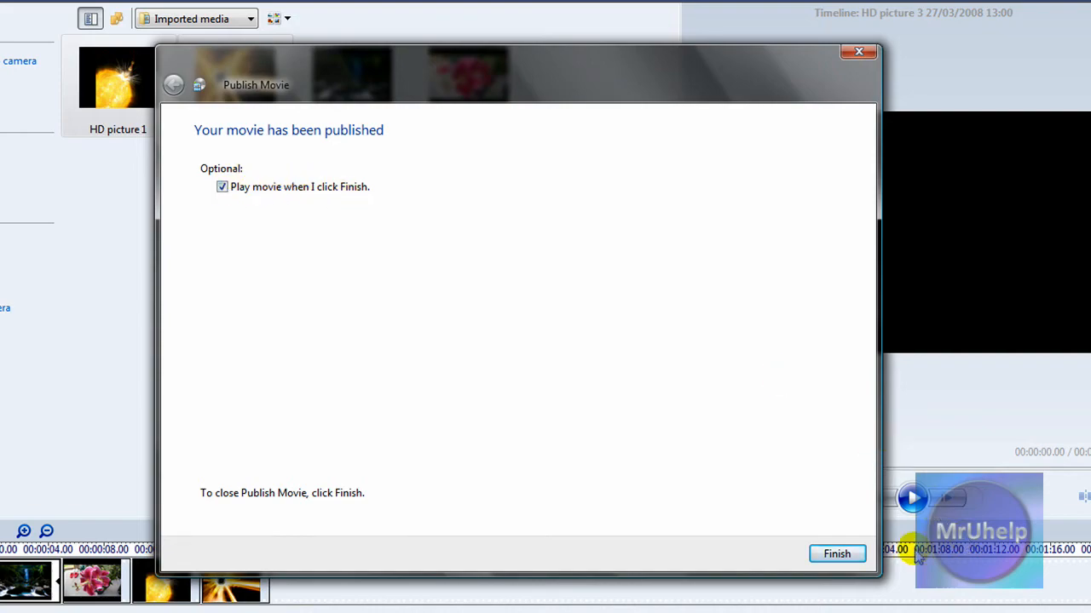
{"action": "left_click", "coordinate": [836, 553]}
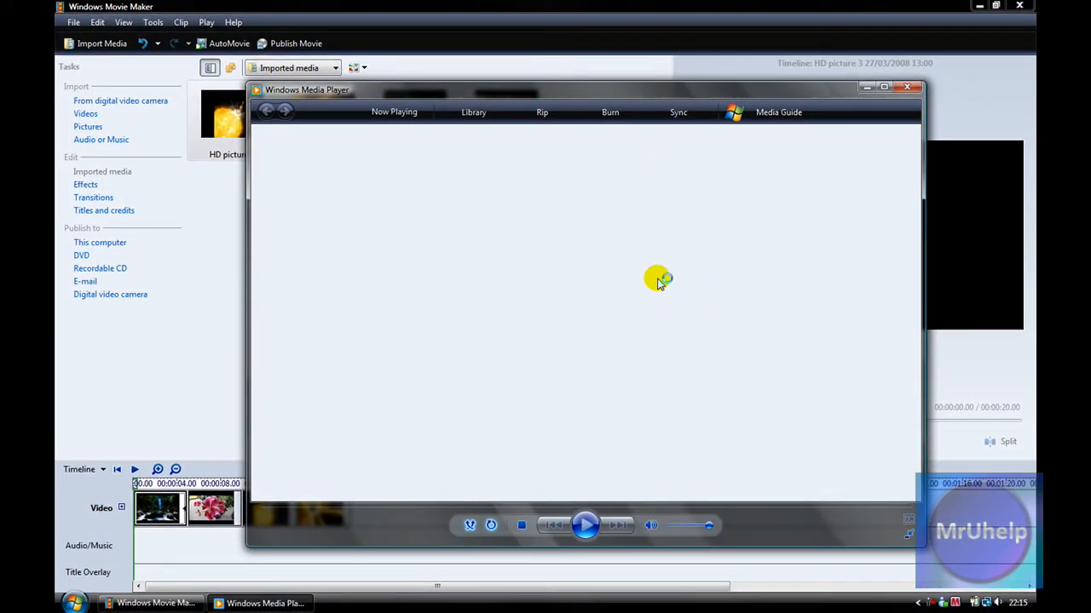
Watch 'Testing' in Windows Media Player, then close the player.
{"action": "left_click", "coordinate": [585, 525]}
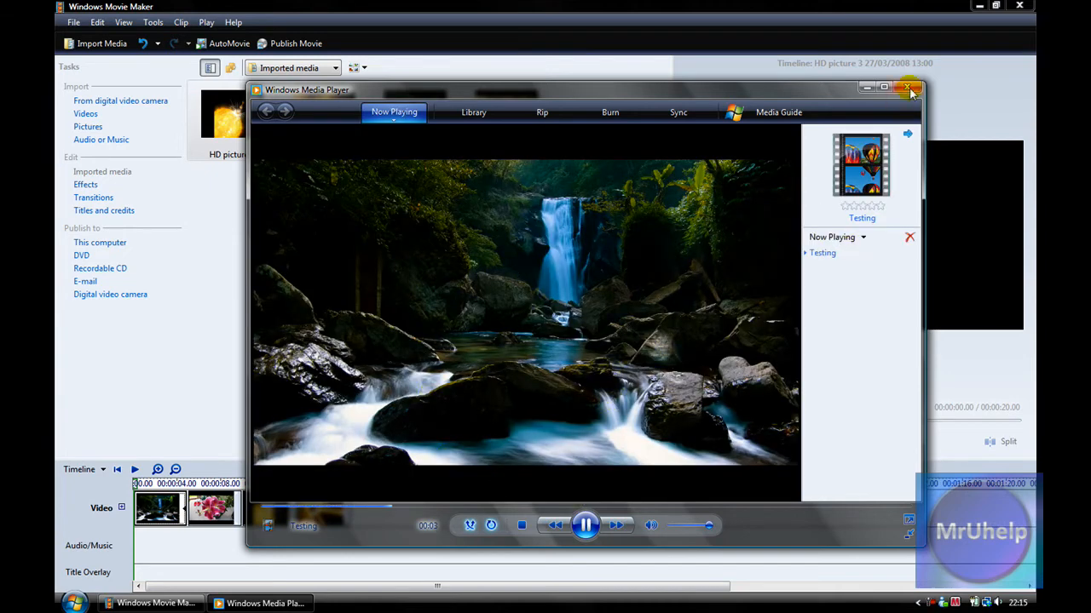
{"action": "left_click", "coordinate": [910, 87]}
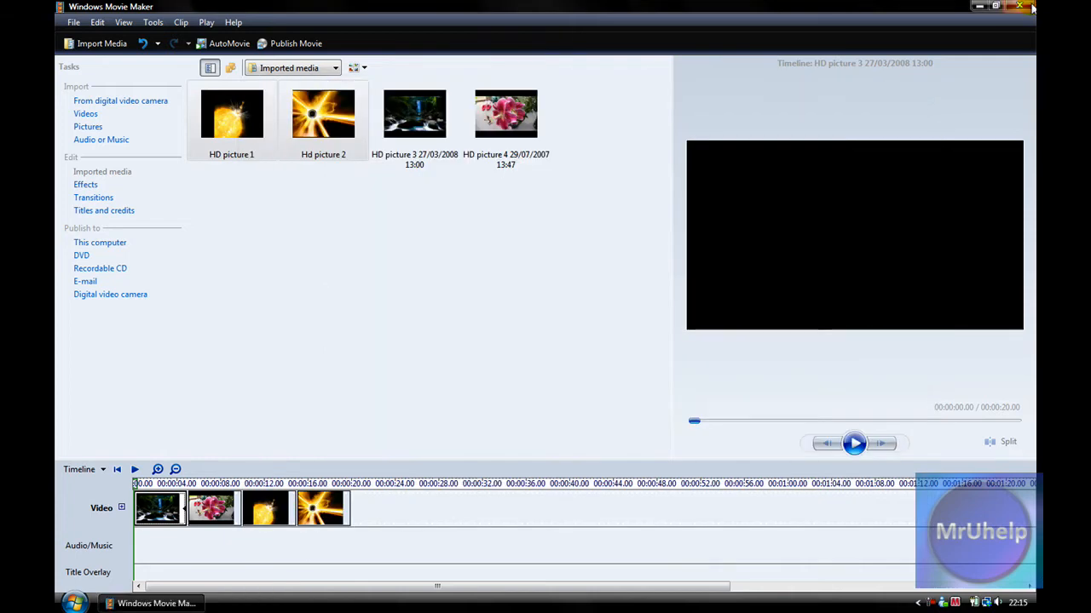
Close Movie Maker, answering No to saving project changes.
{"action": "left_click", "coordinate": [1024, 8]}
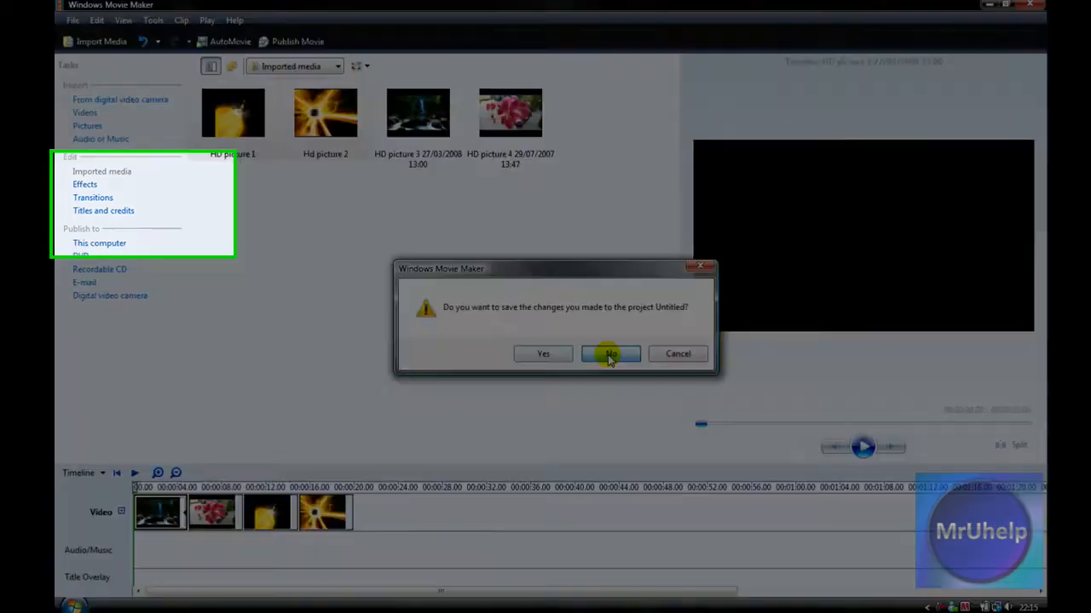
{"action": "left_click", "coordinate": [610, 354]}
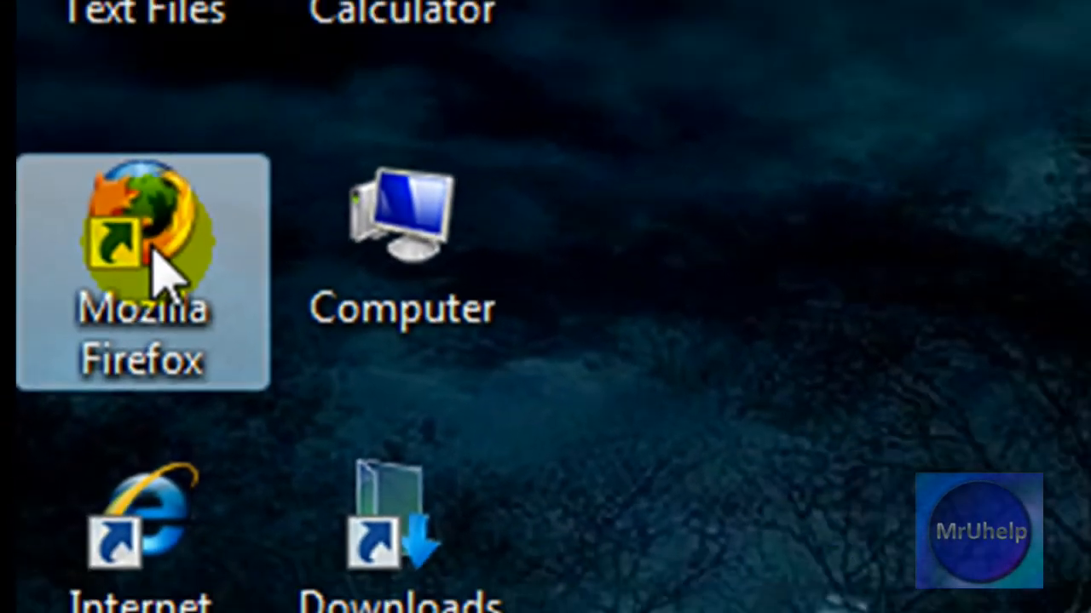
From Firefox's YouTube bookmark, upload Testing.wmv via Upload > Video File.
{"action": "double_click", "coordinate": [137, 222]}
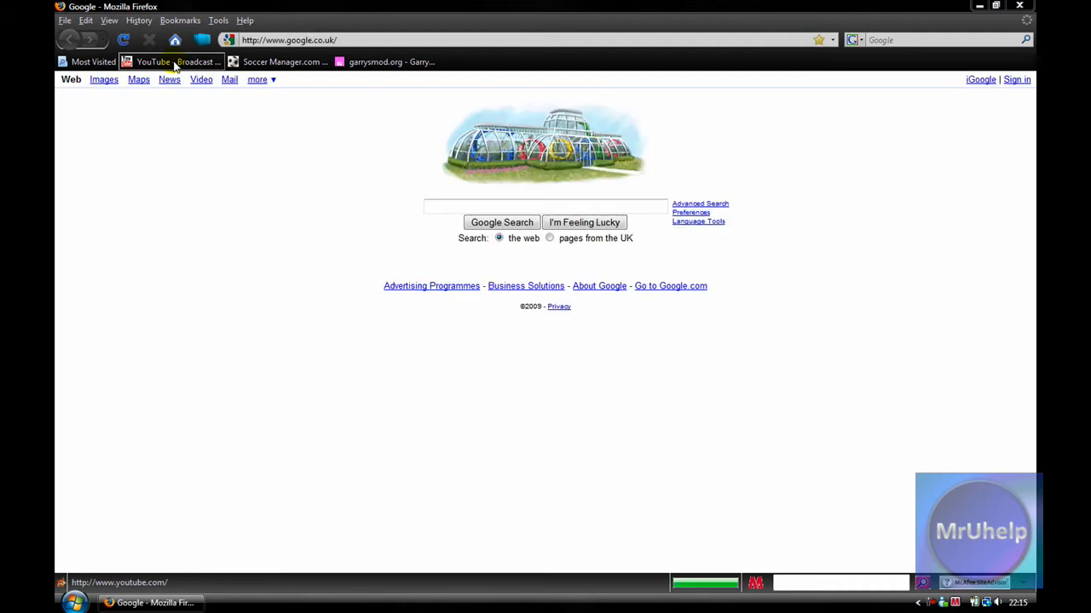
{"action": "left_click", "coordinate": [174, 61]}
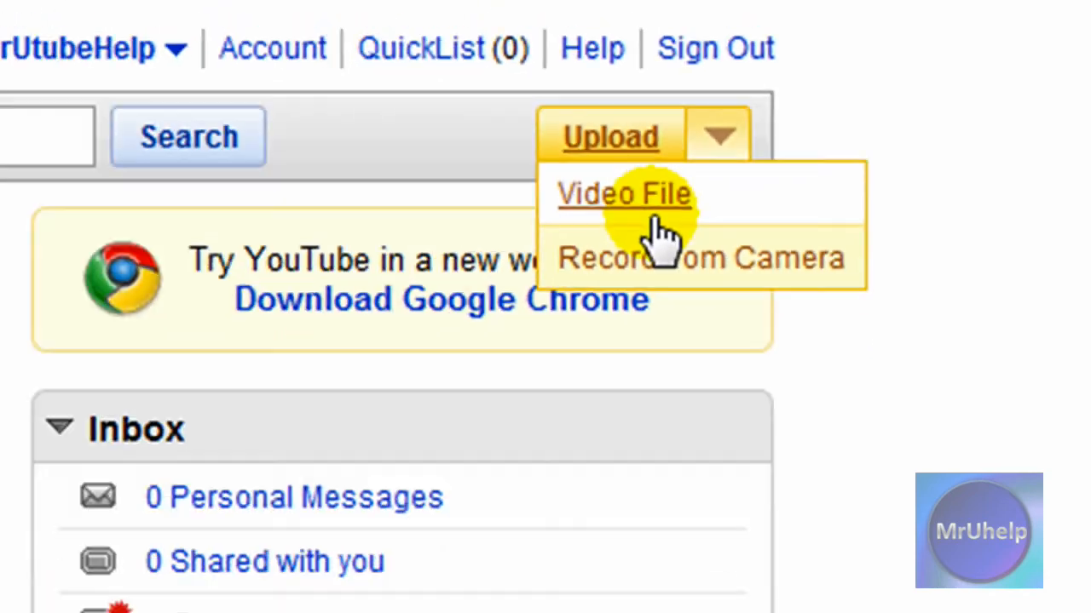
{"action": "left_click", "coordinate": [623, 193]}
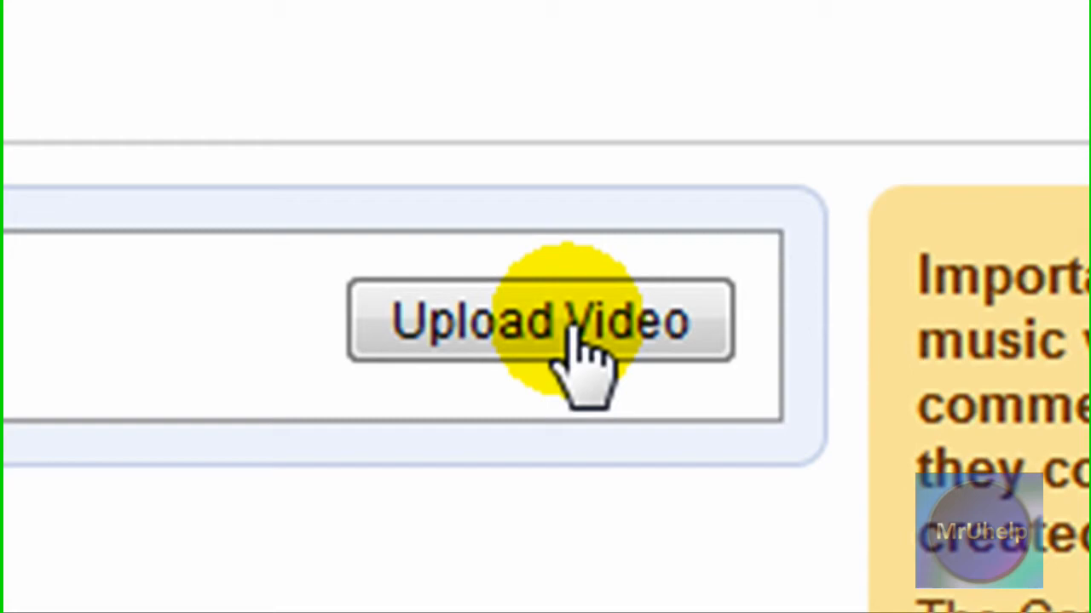
{"action": "left_click", "coordinate": [537, 324]}
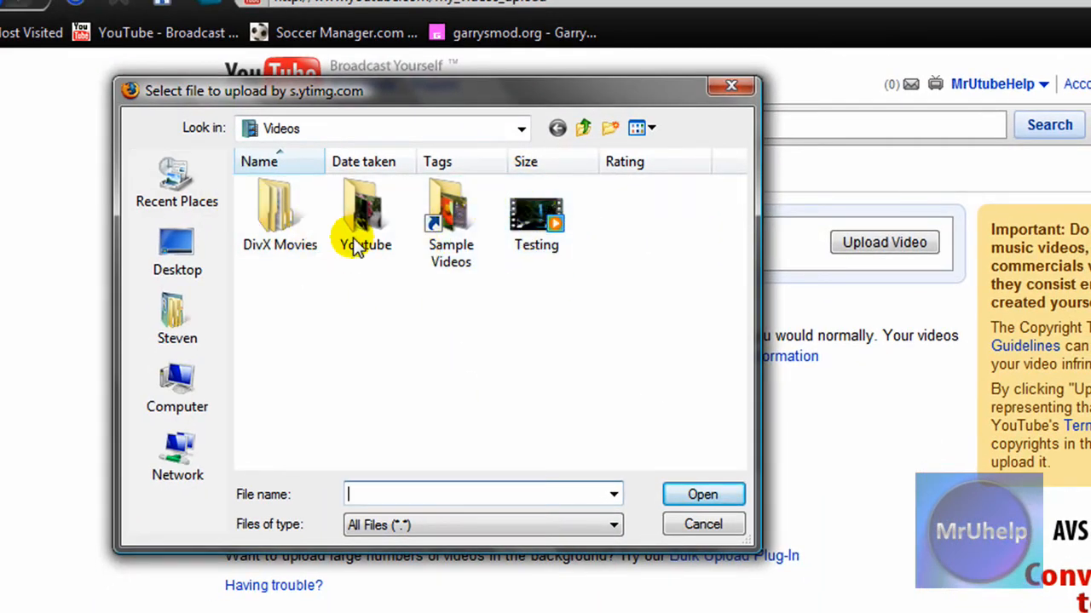
{"action": "left_click", "coordinate": [703, 495]}
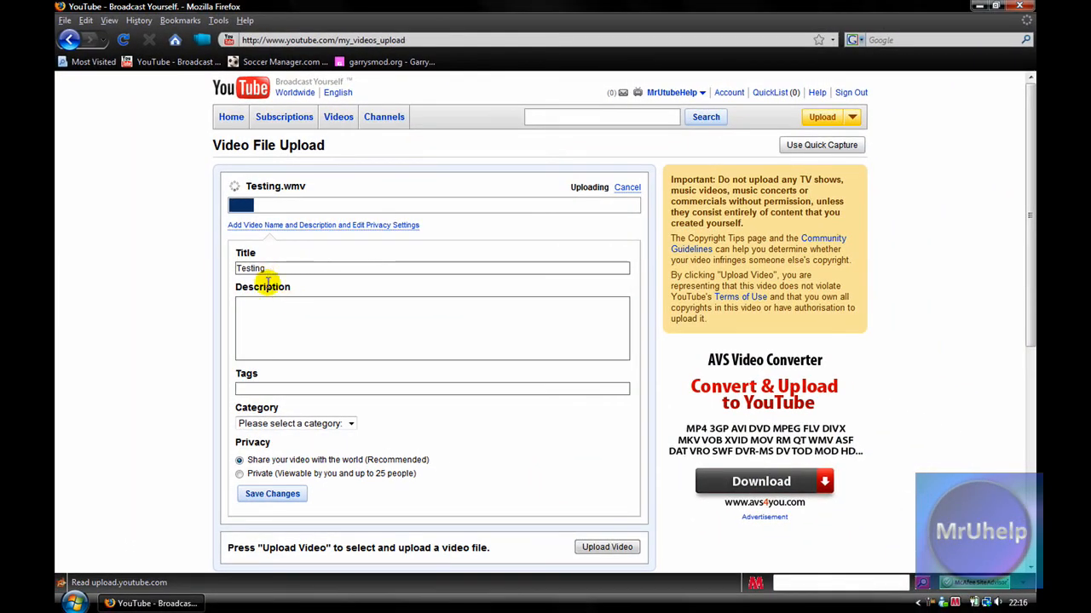
Cancel the in-progress Testing.wmv upload using the Cancel link beside 'Uploading'.
{"action": "scroll", "scroll_direction": "down", "scroll_amount": 3}
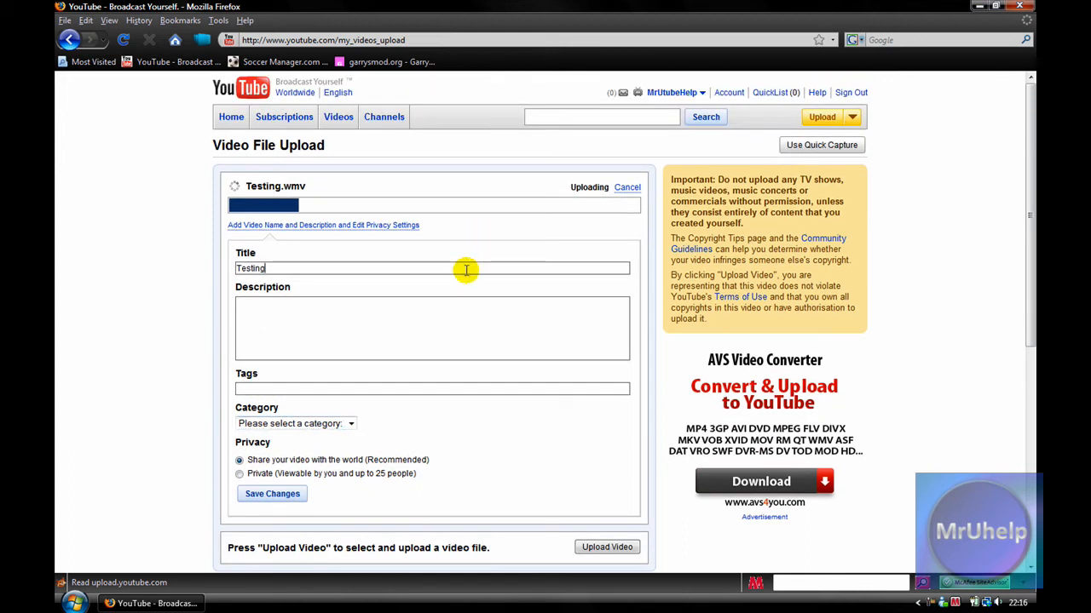
{"action": "mouse_move", "coordinate": [531, 254]}
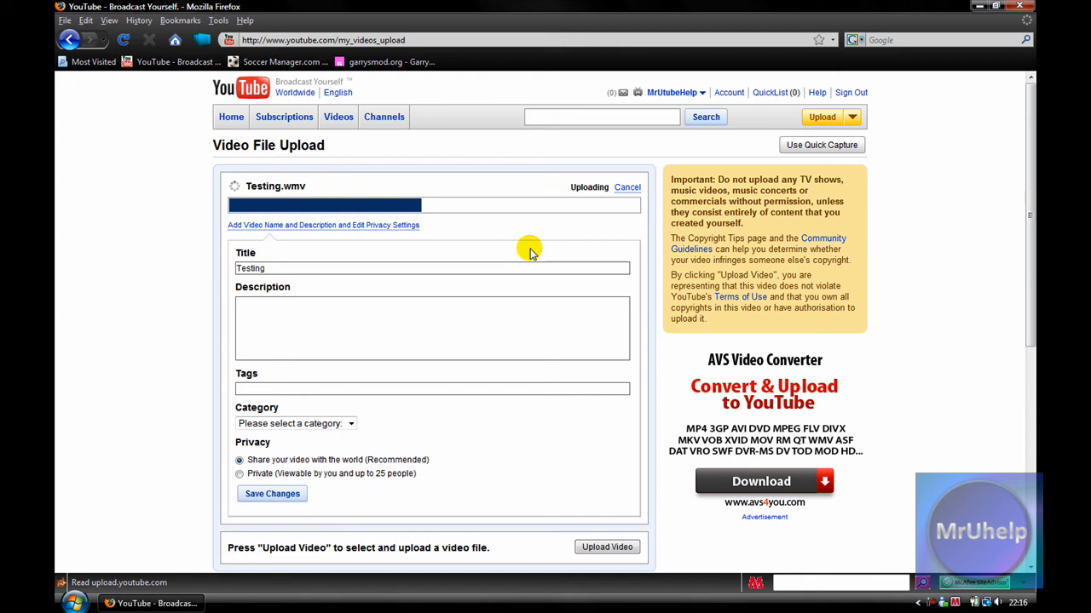
{"action": "mouse_move", "coordinate": [543, 245]}
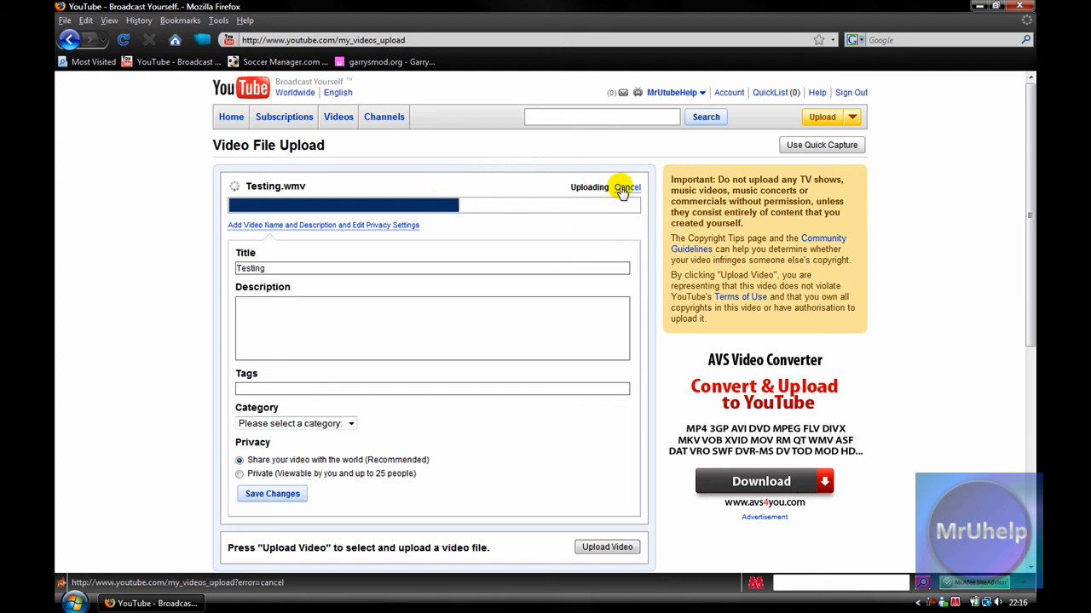
{"action": "left_click", "coordinate": [625, 186]}
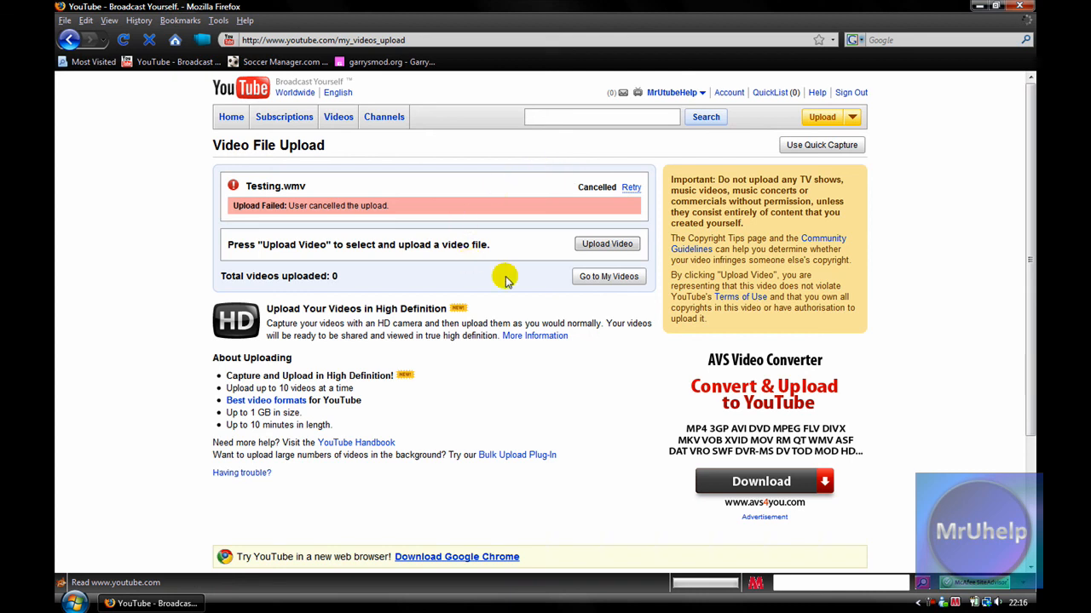
{"action": "mouse_move", "coordinate": [903, 354]}
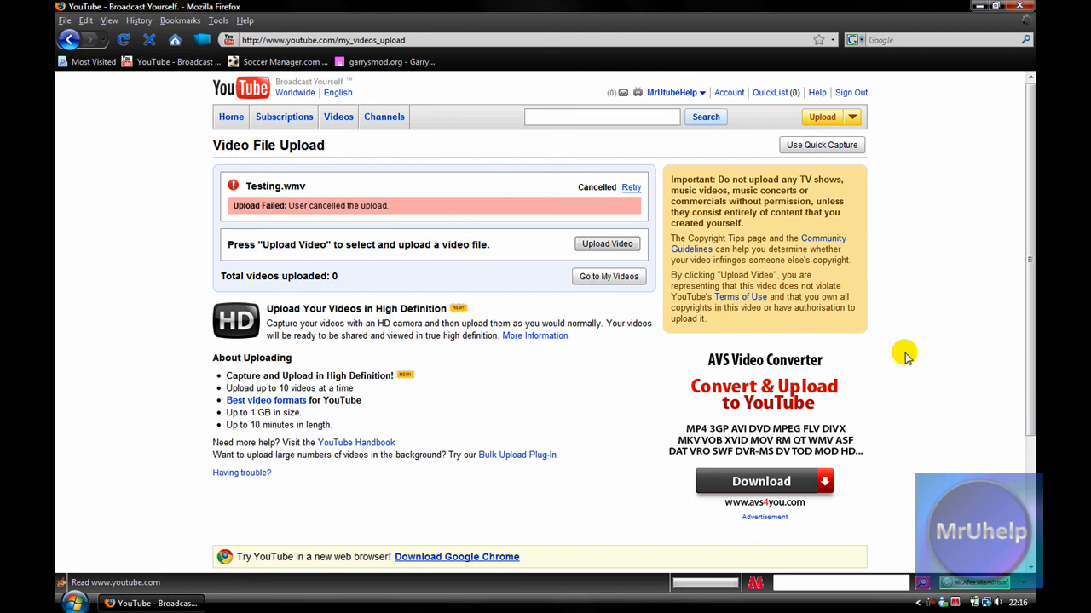